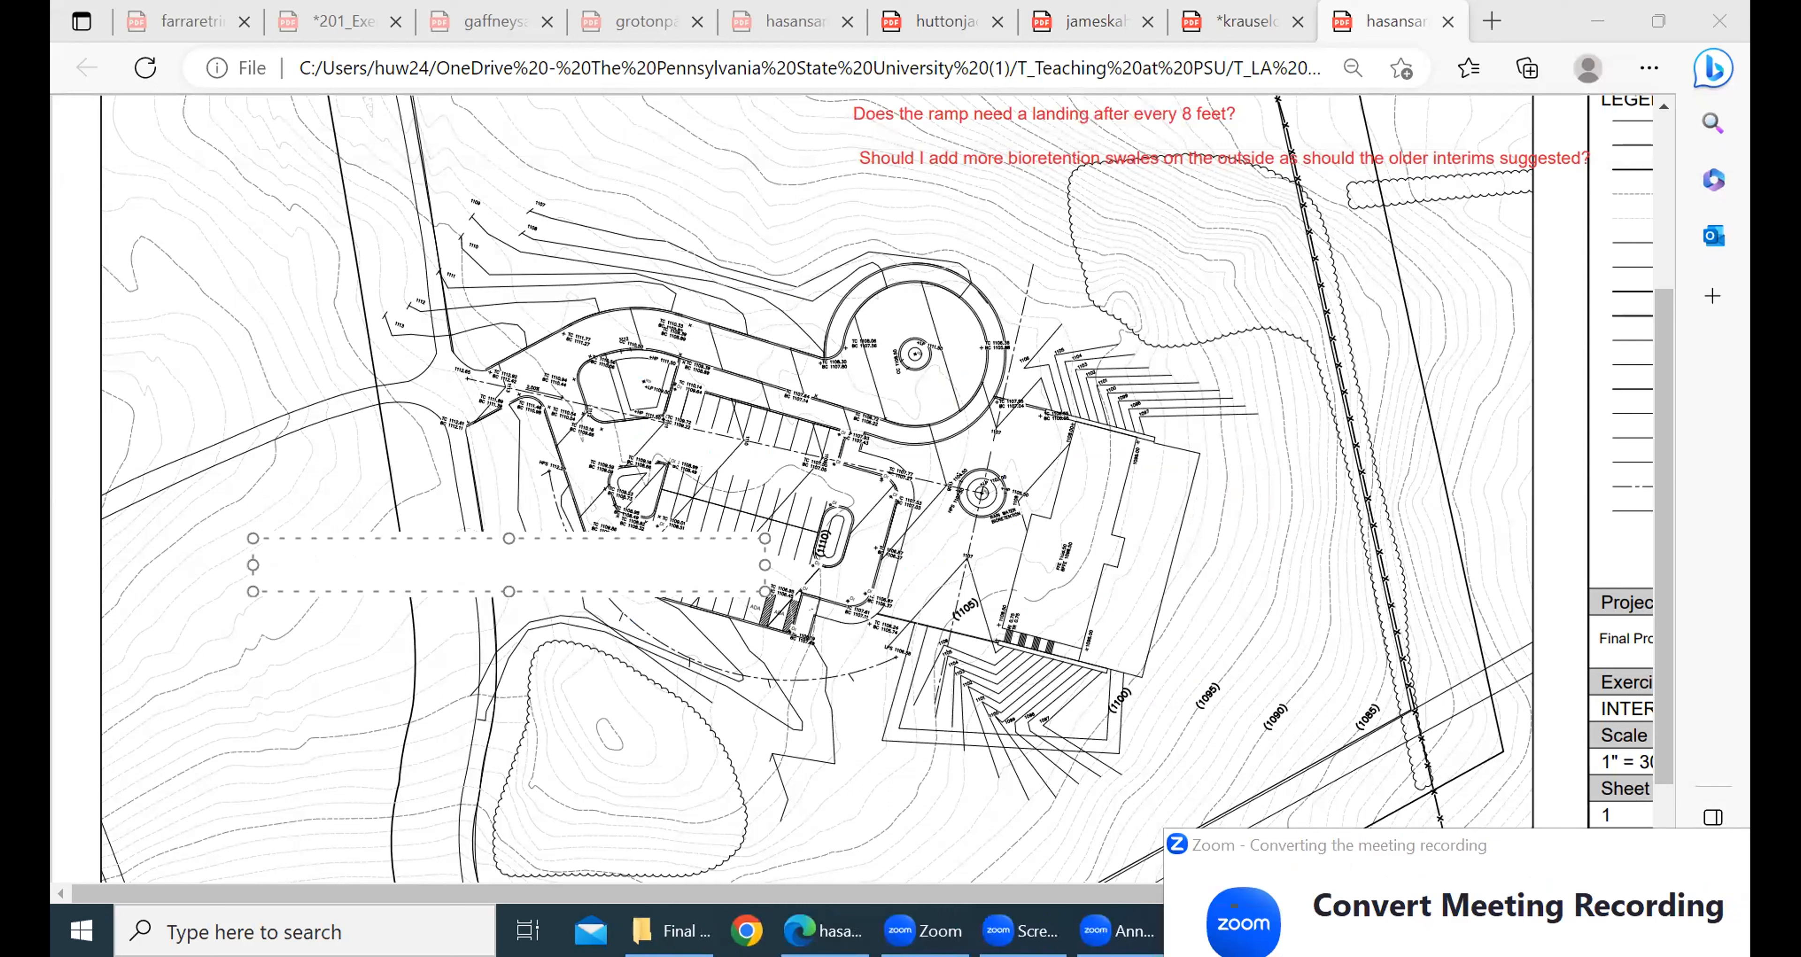
Write the first checklist items: First, fix contours; ramps; adding retention
text(First,)
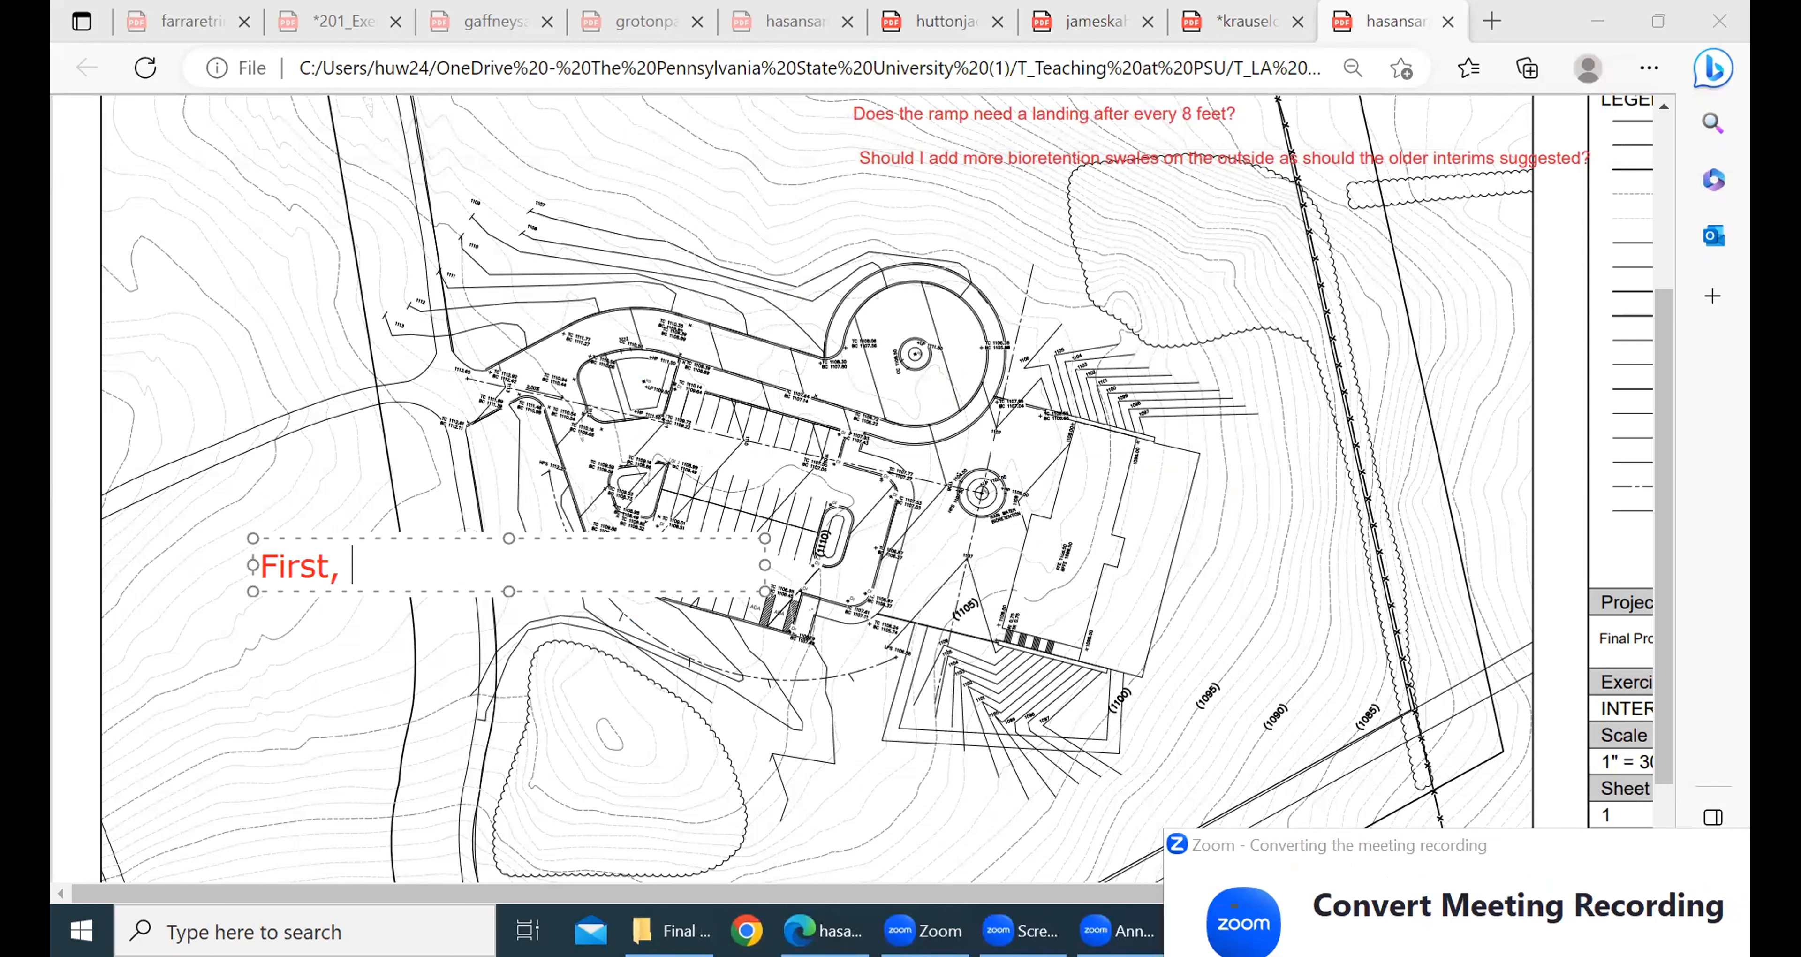
text(fix contrours)
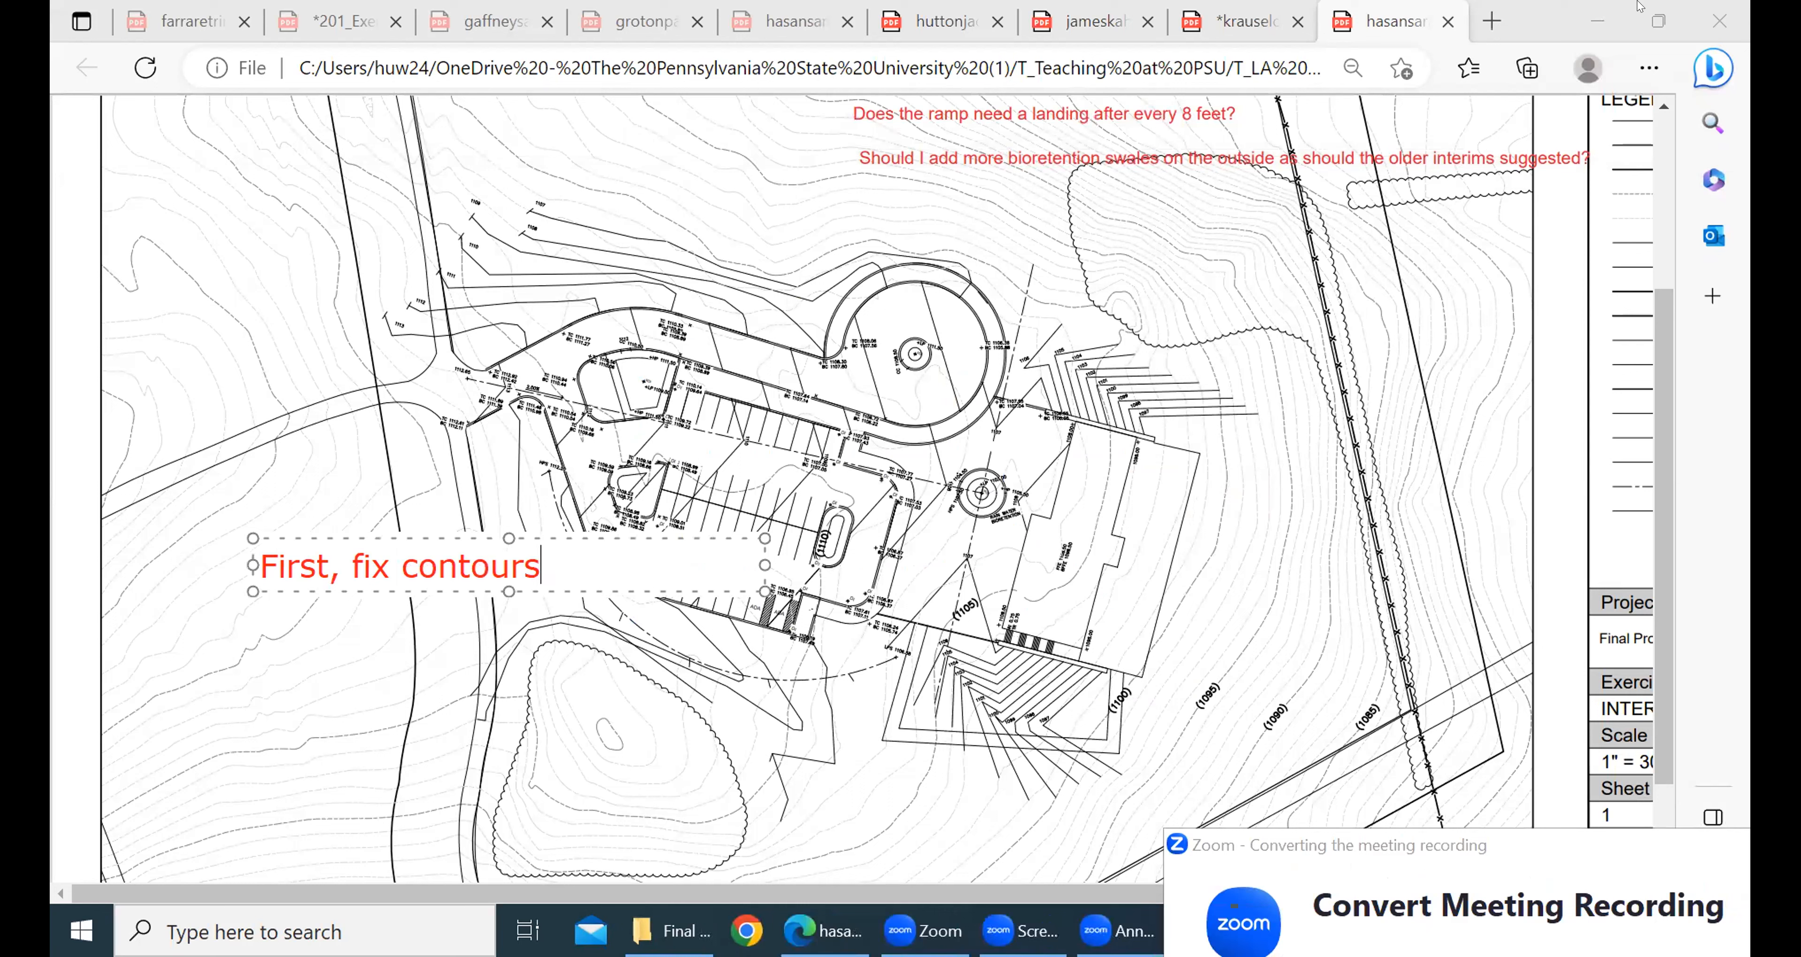
mouse_move(445, 523)
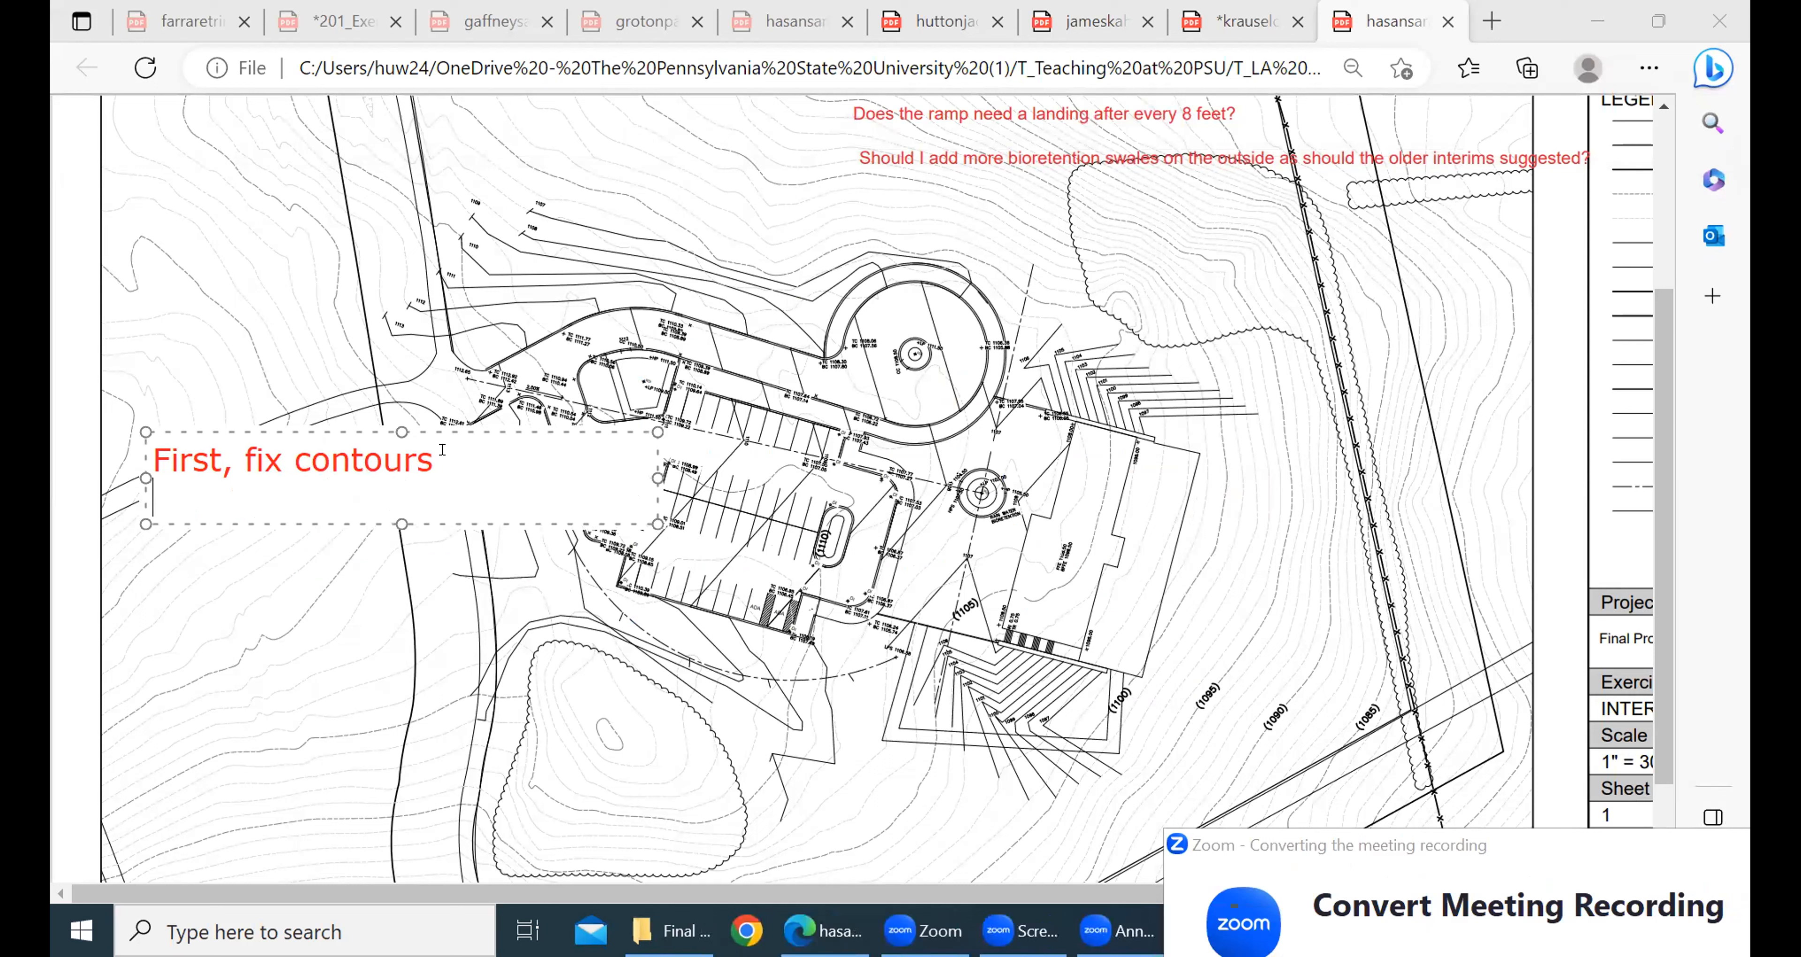
text(ran)
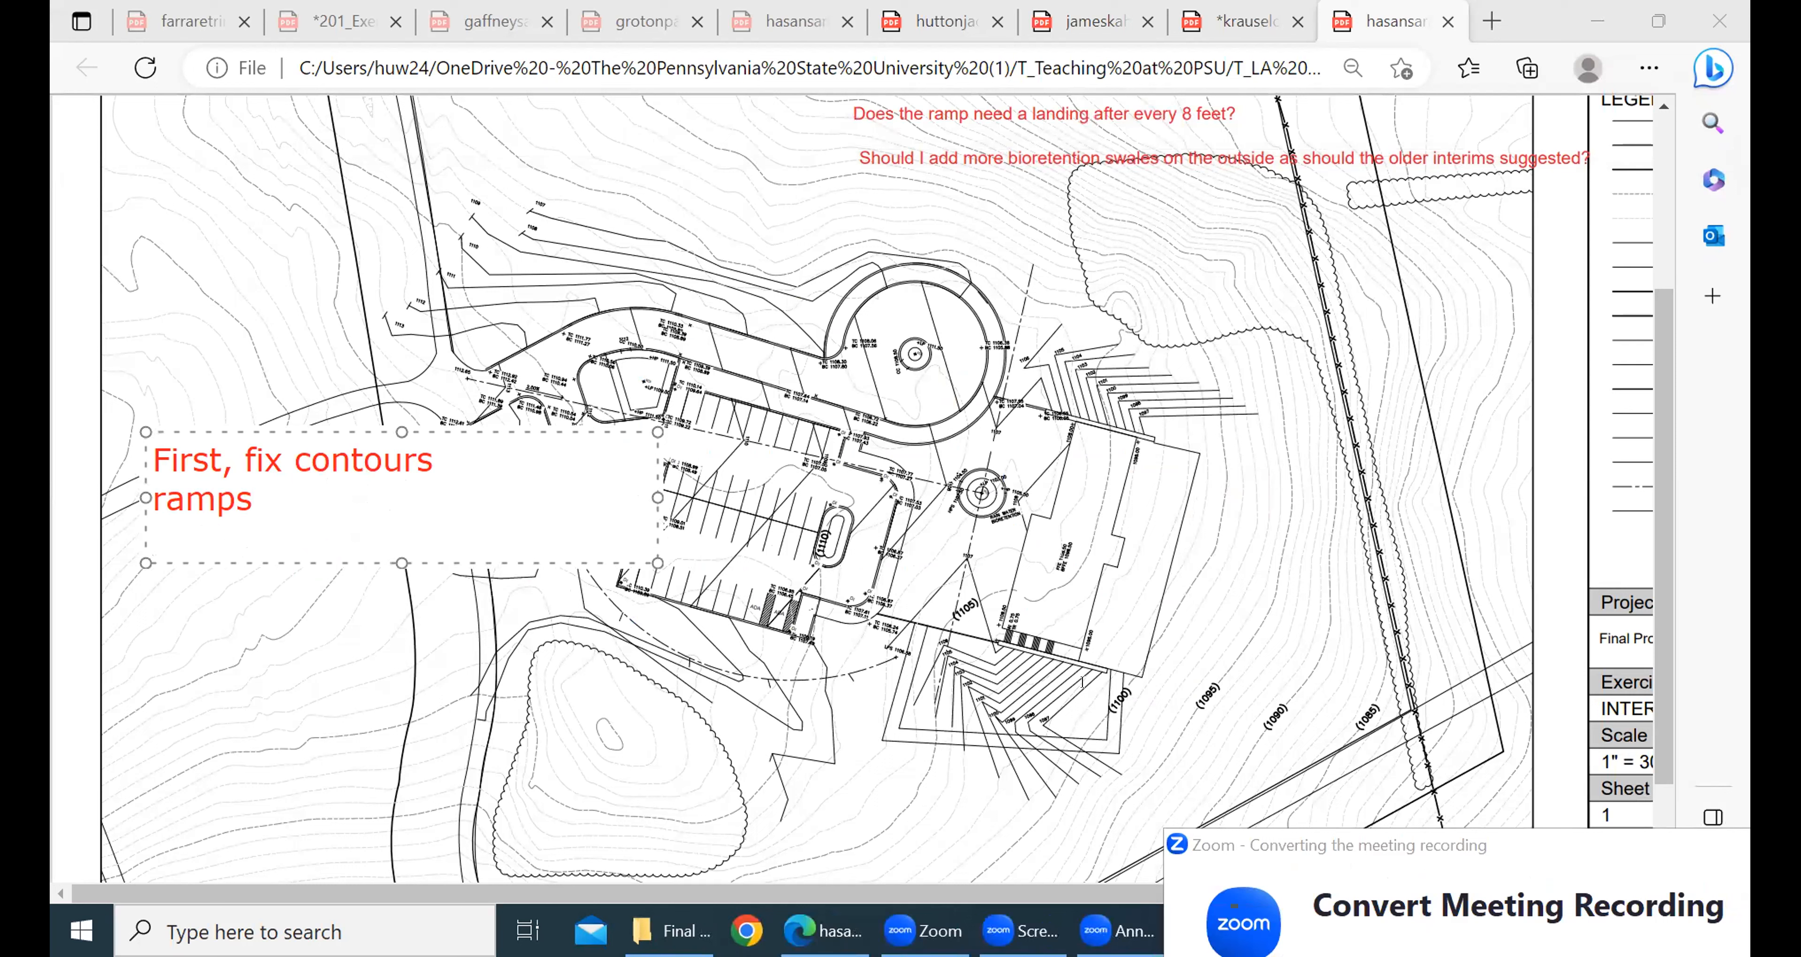
text(a)
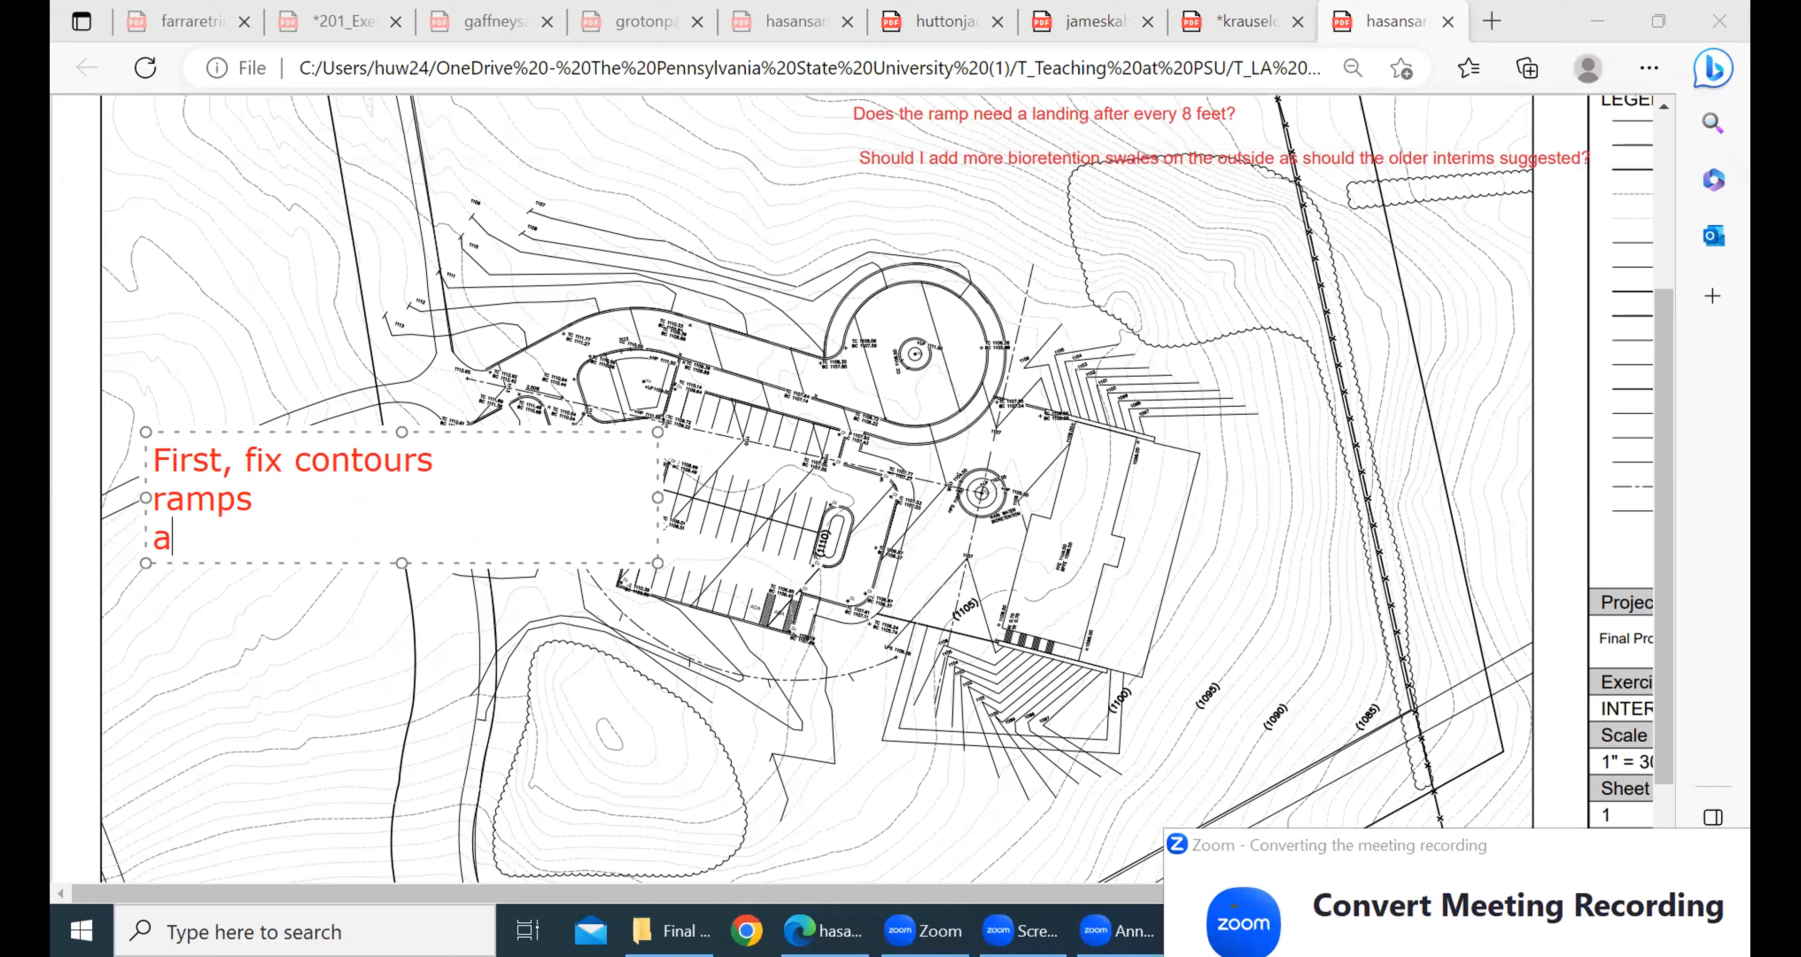
text(dding)
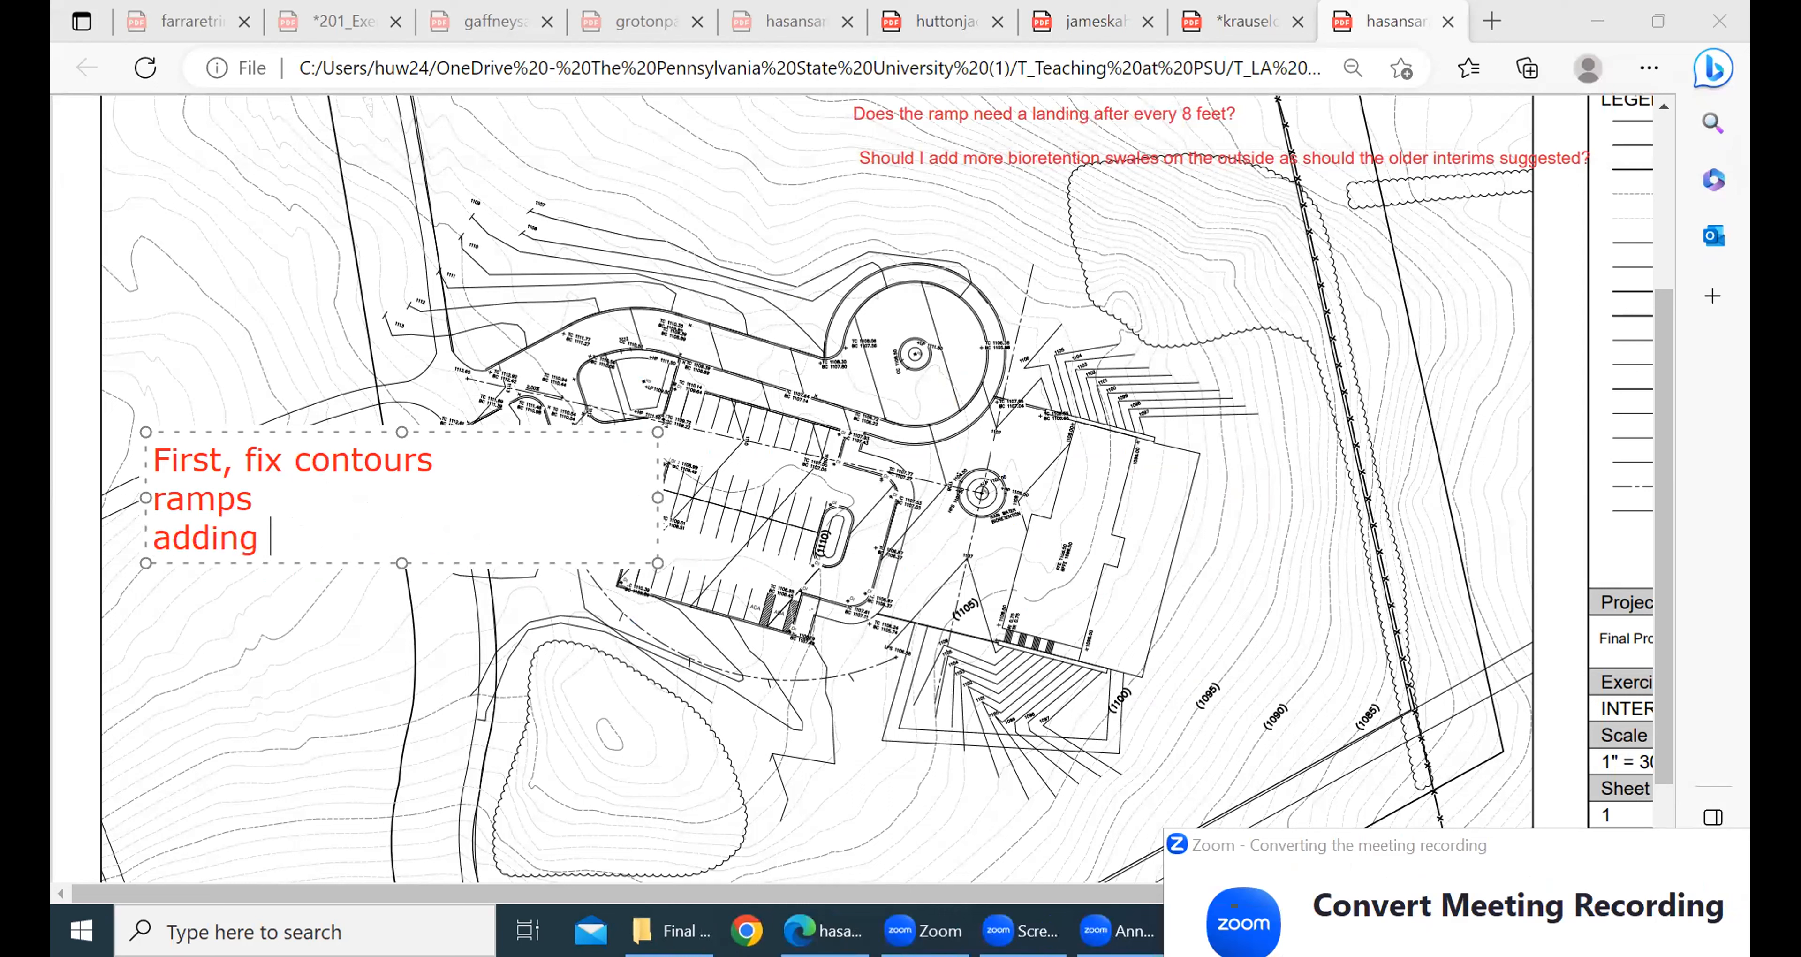
text(retention)
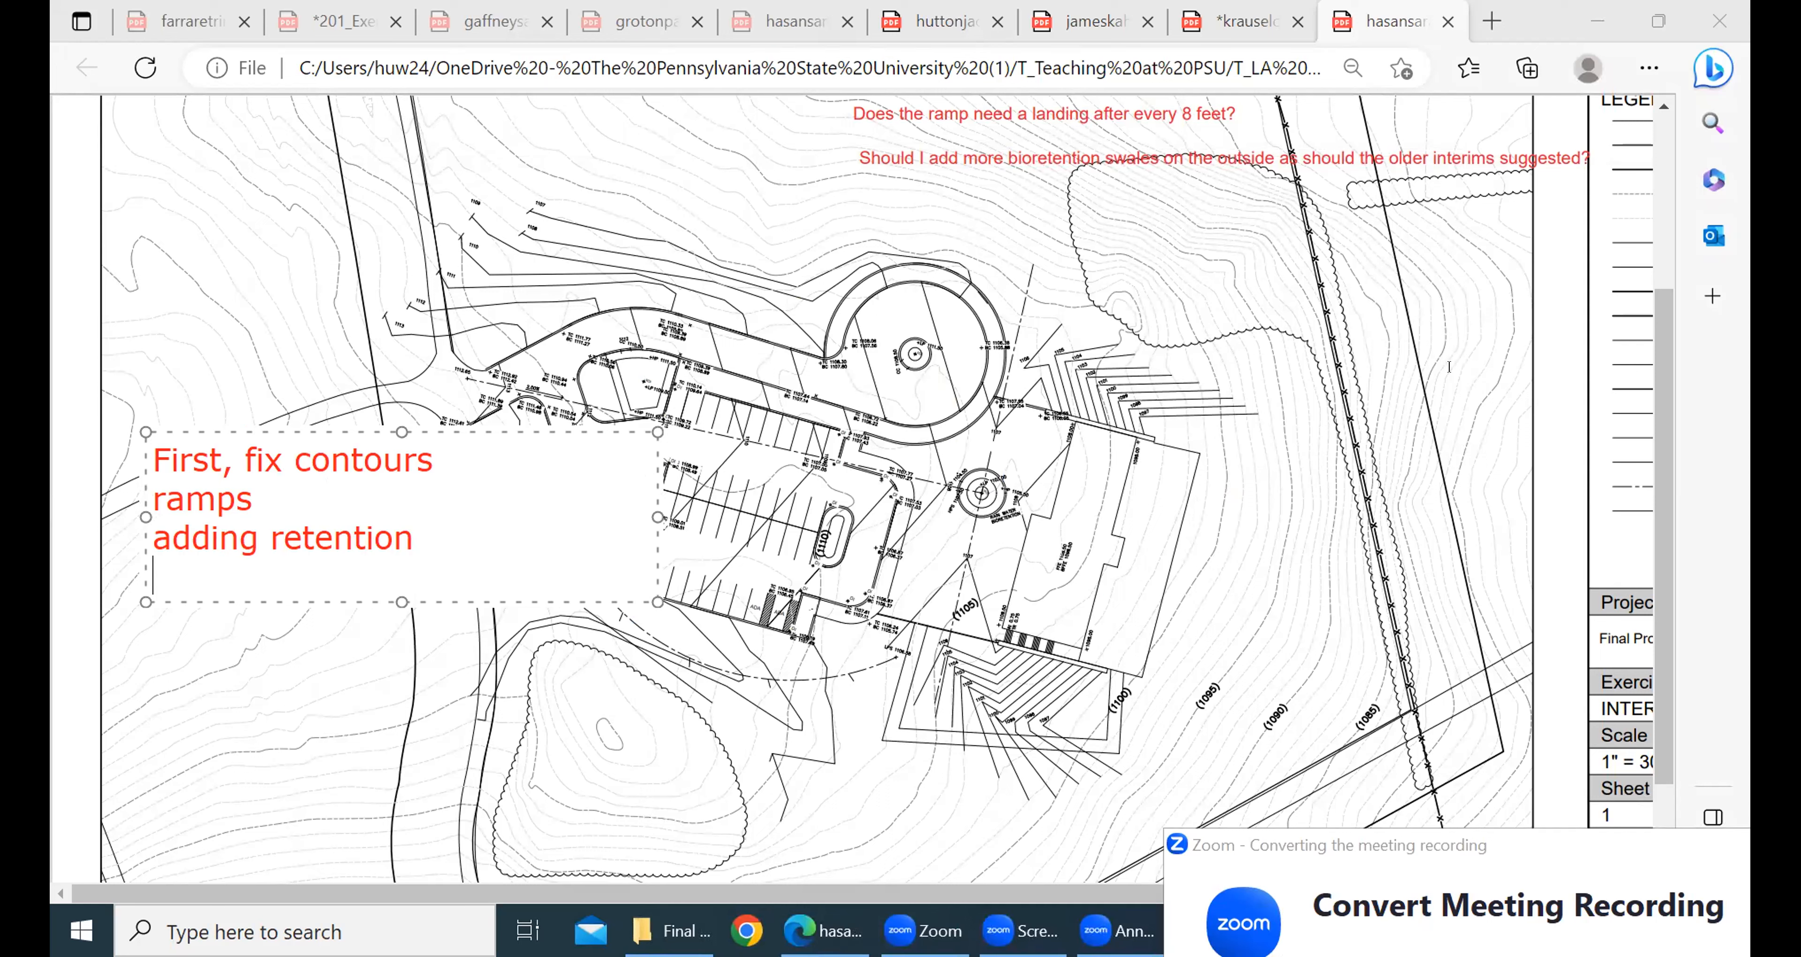
Add the remaining checklist items: spot elevation; style
text(spot e)
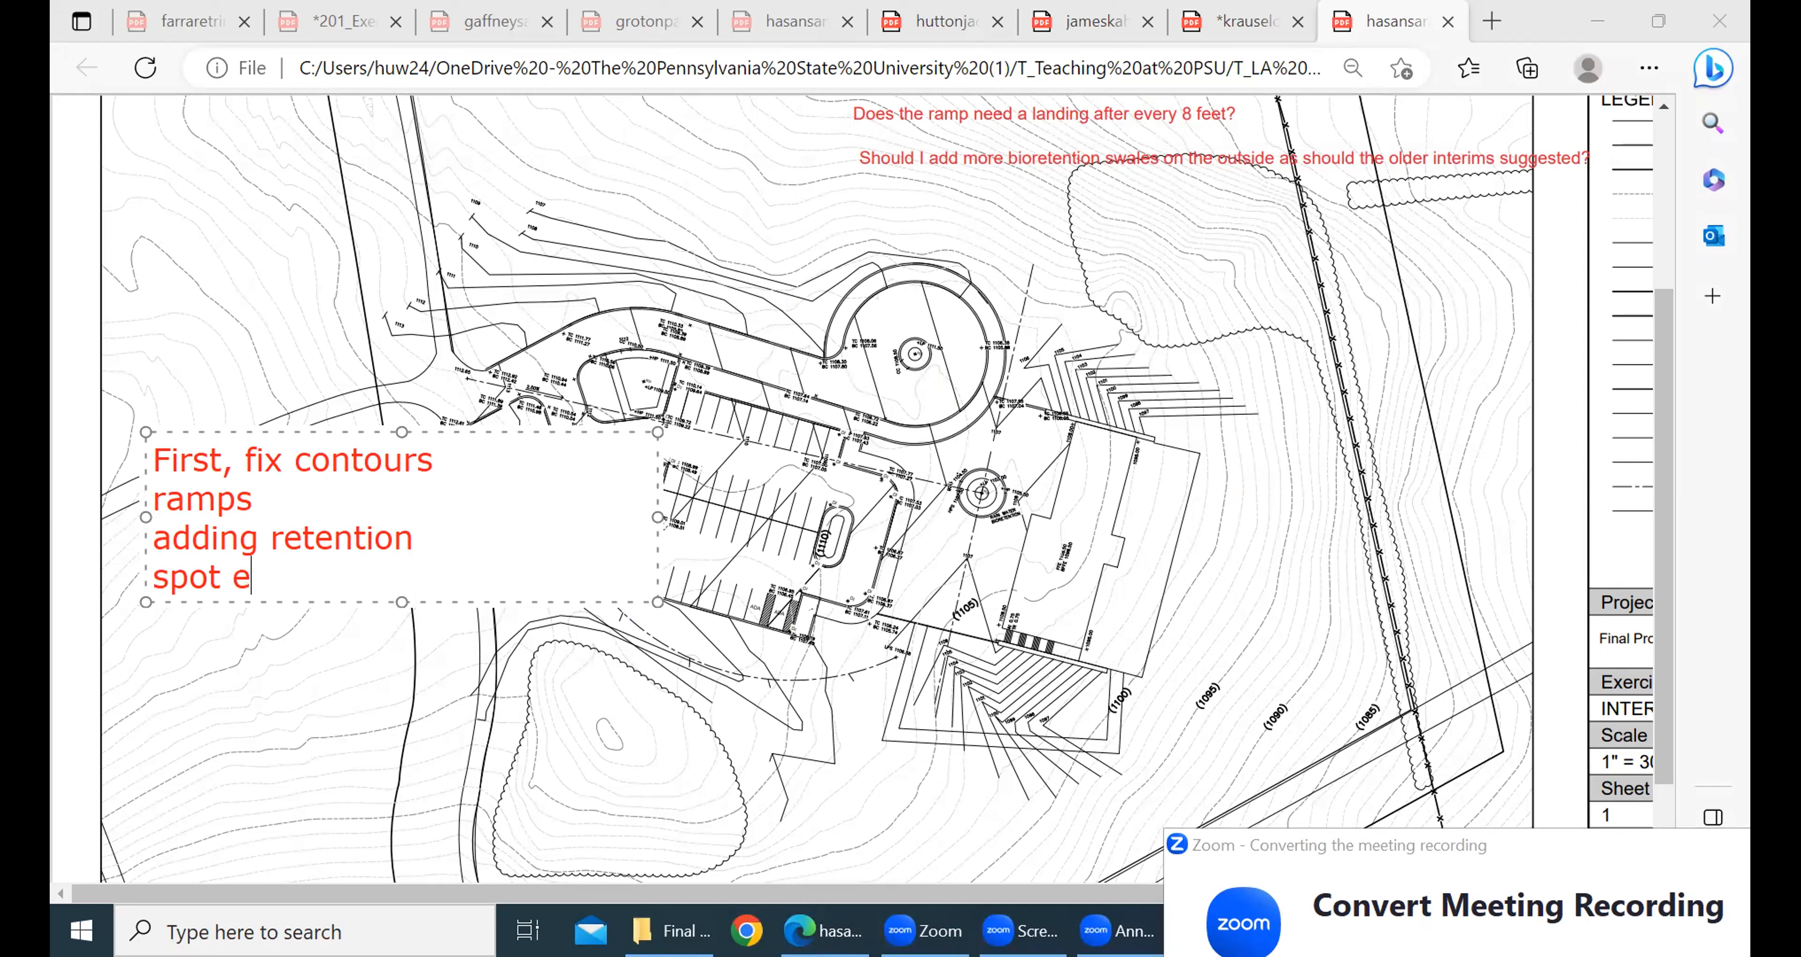
text(levation)
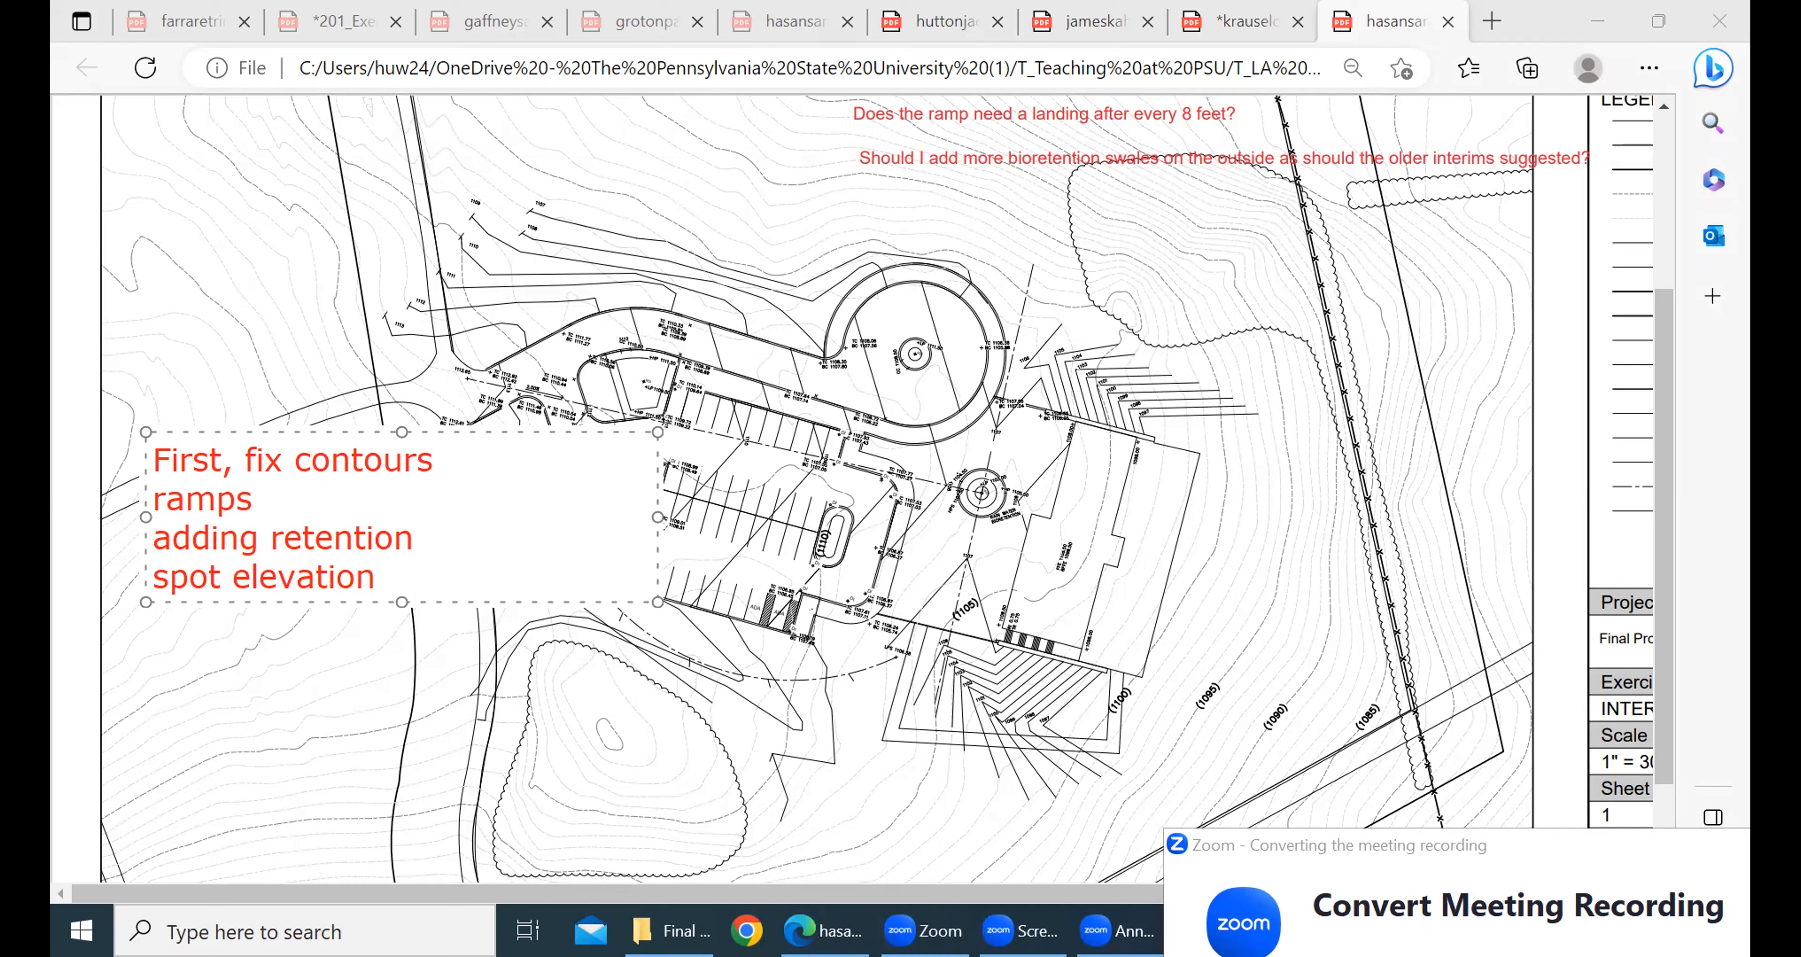
text(s)
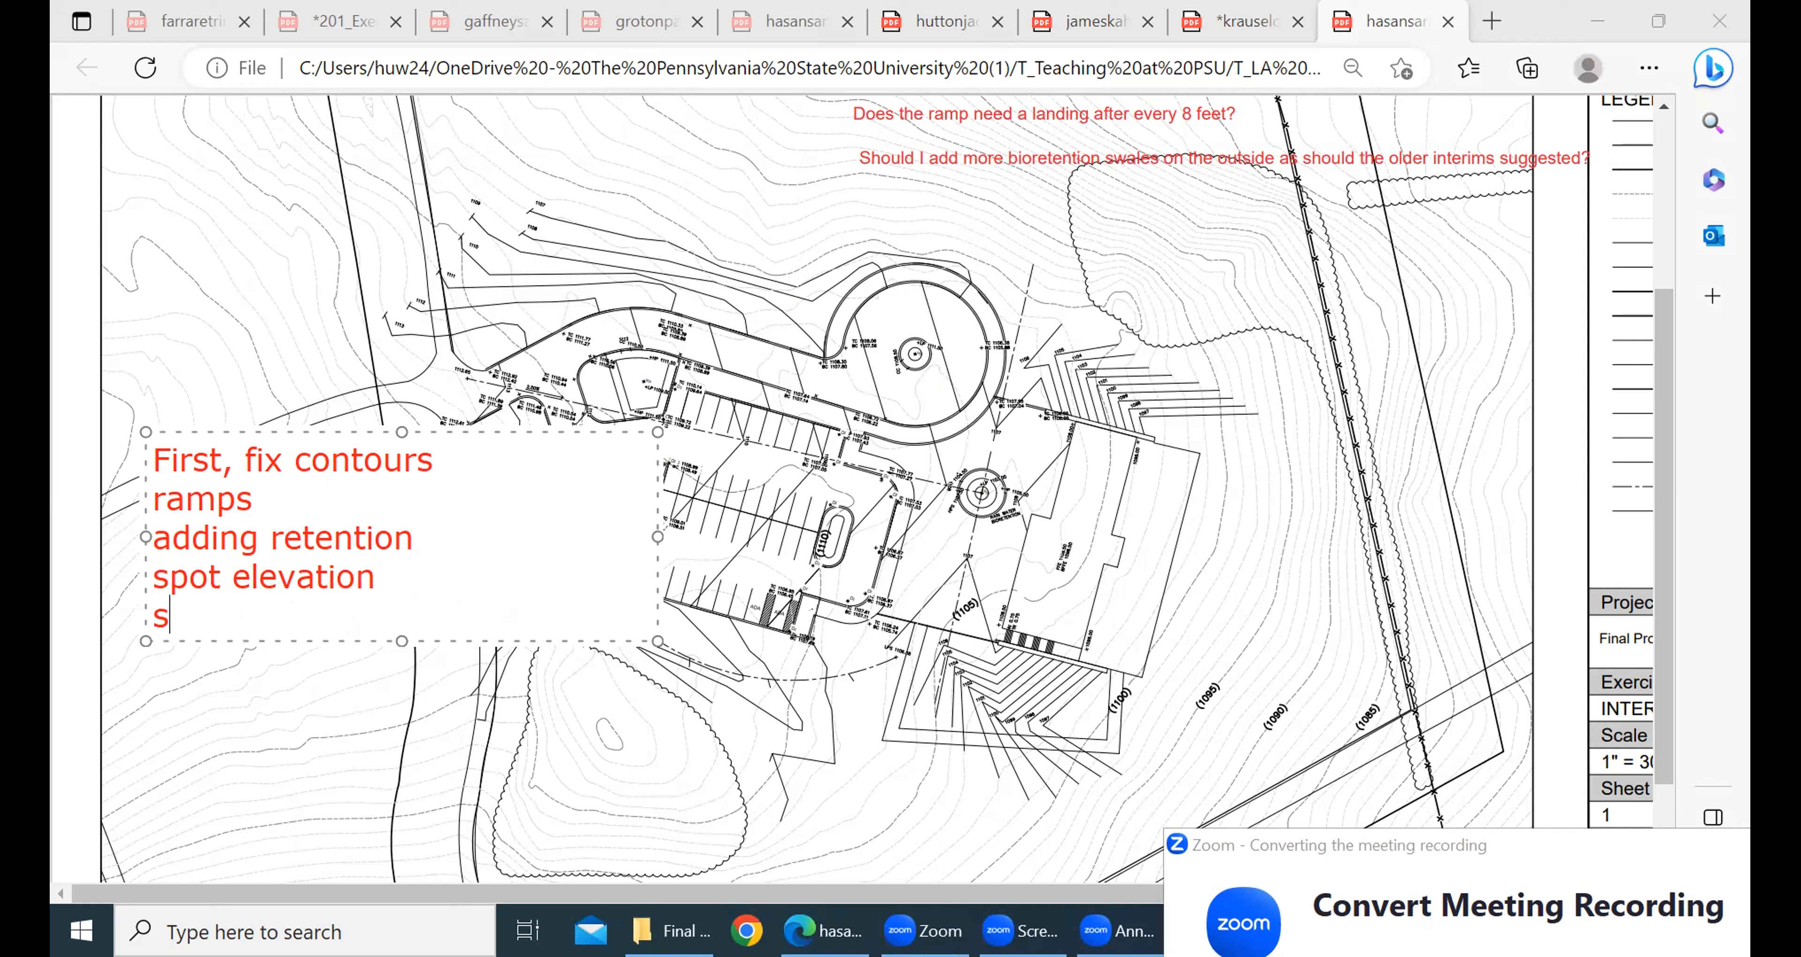
text(tyle)
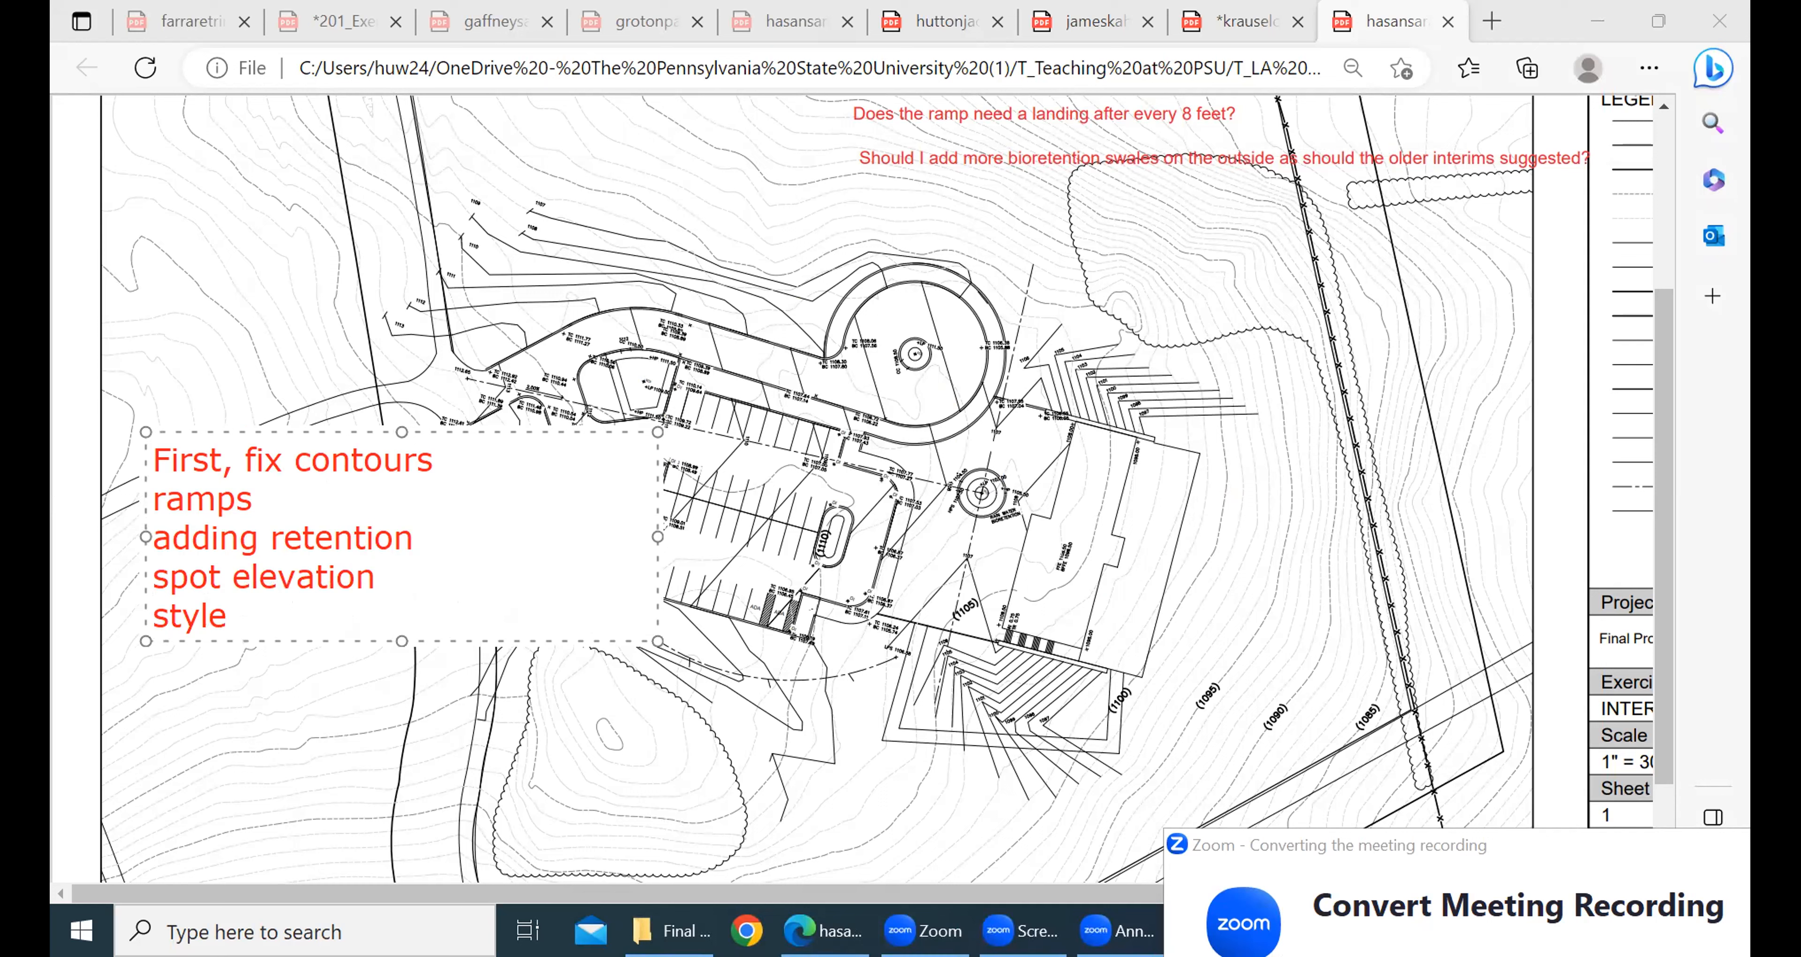
Extend the spot elevation item to read 'spot elevation on plaza/steps/sidewalk'
click(230, 614)
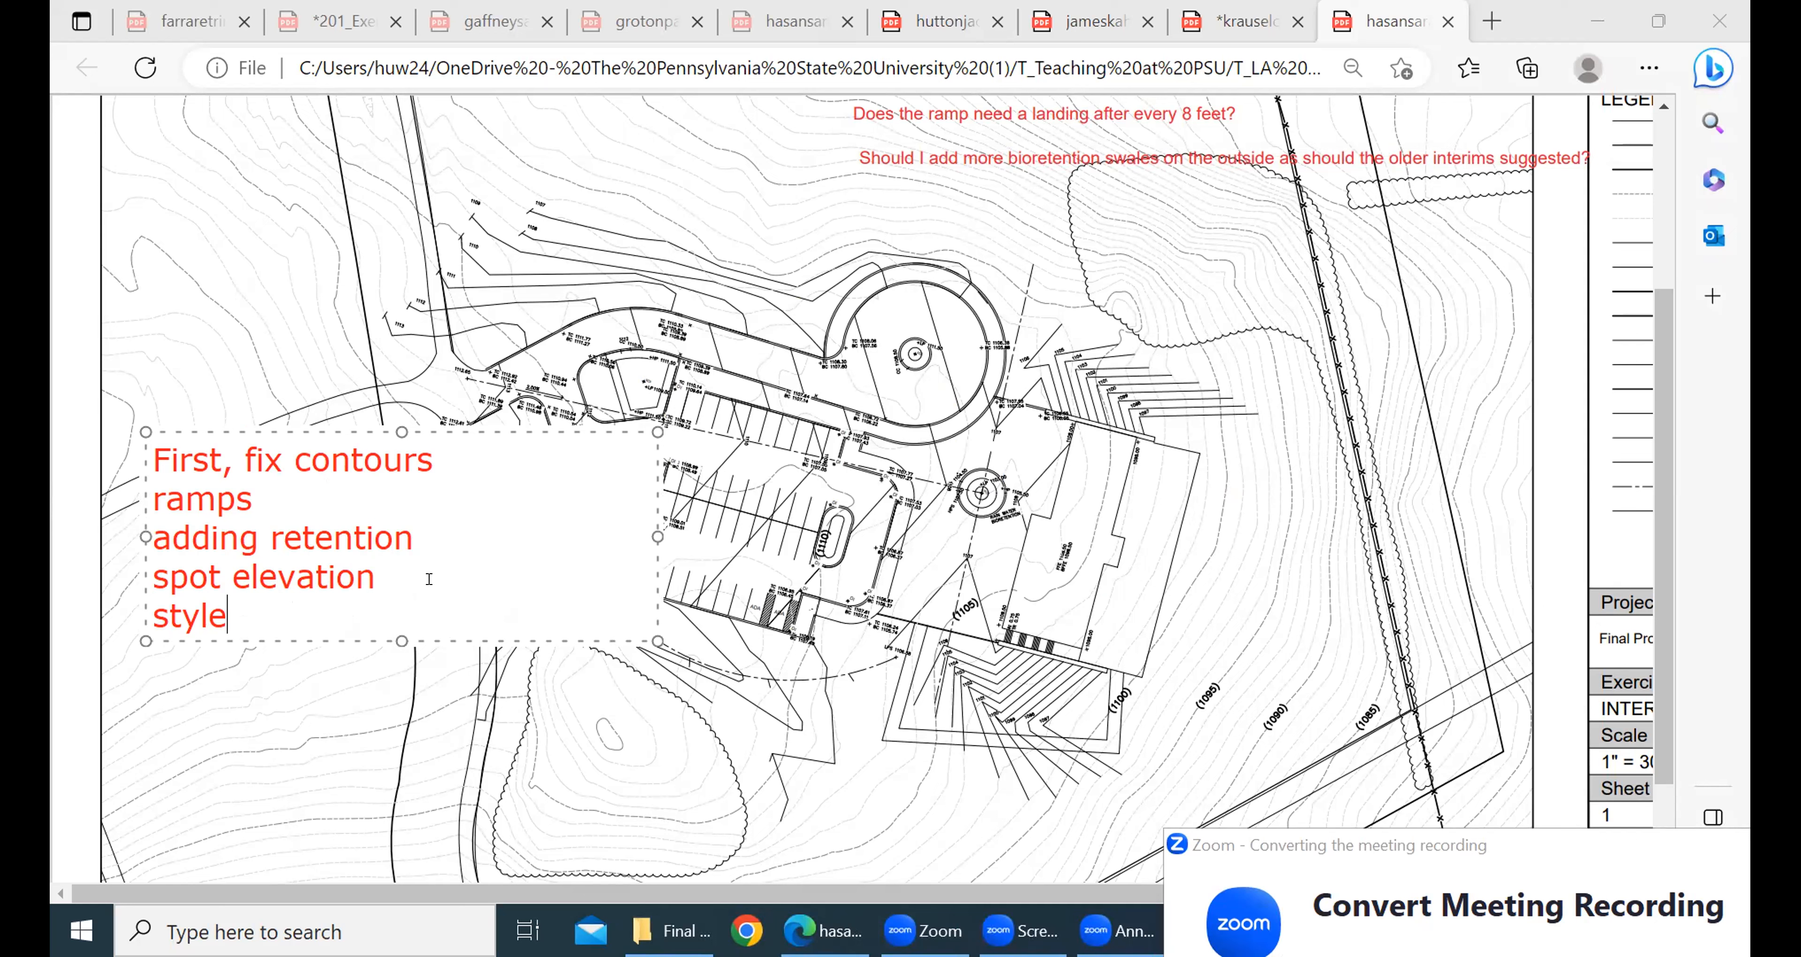
text(on)
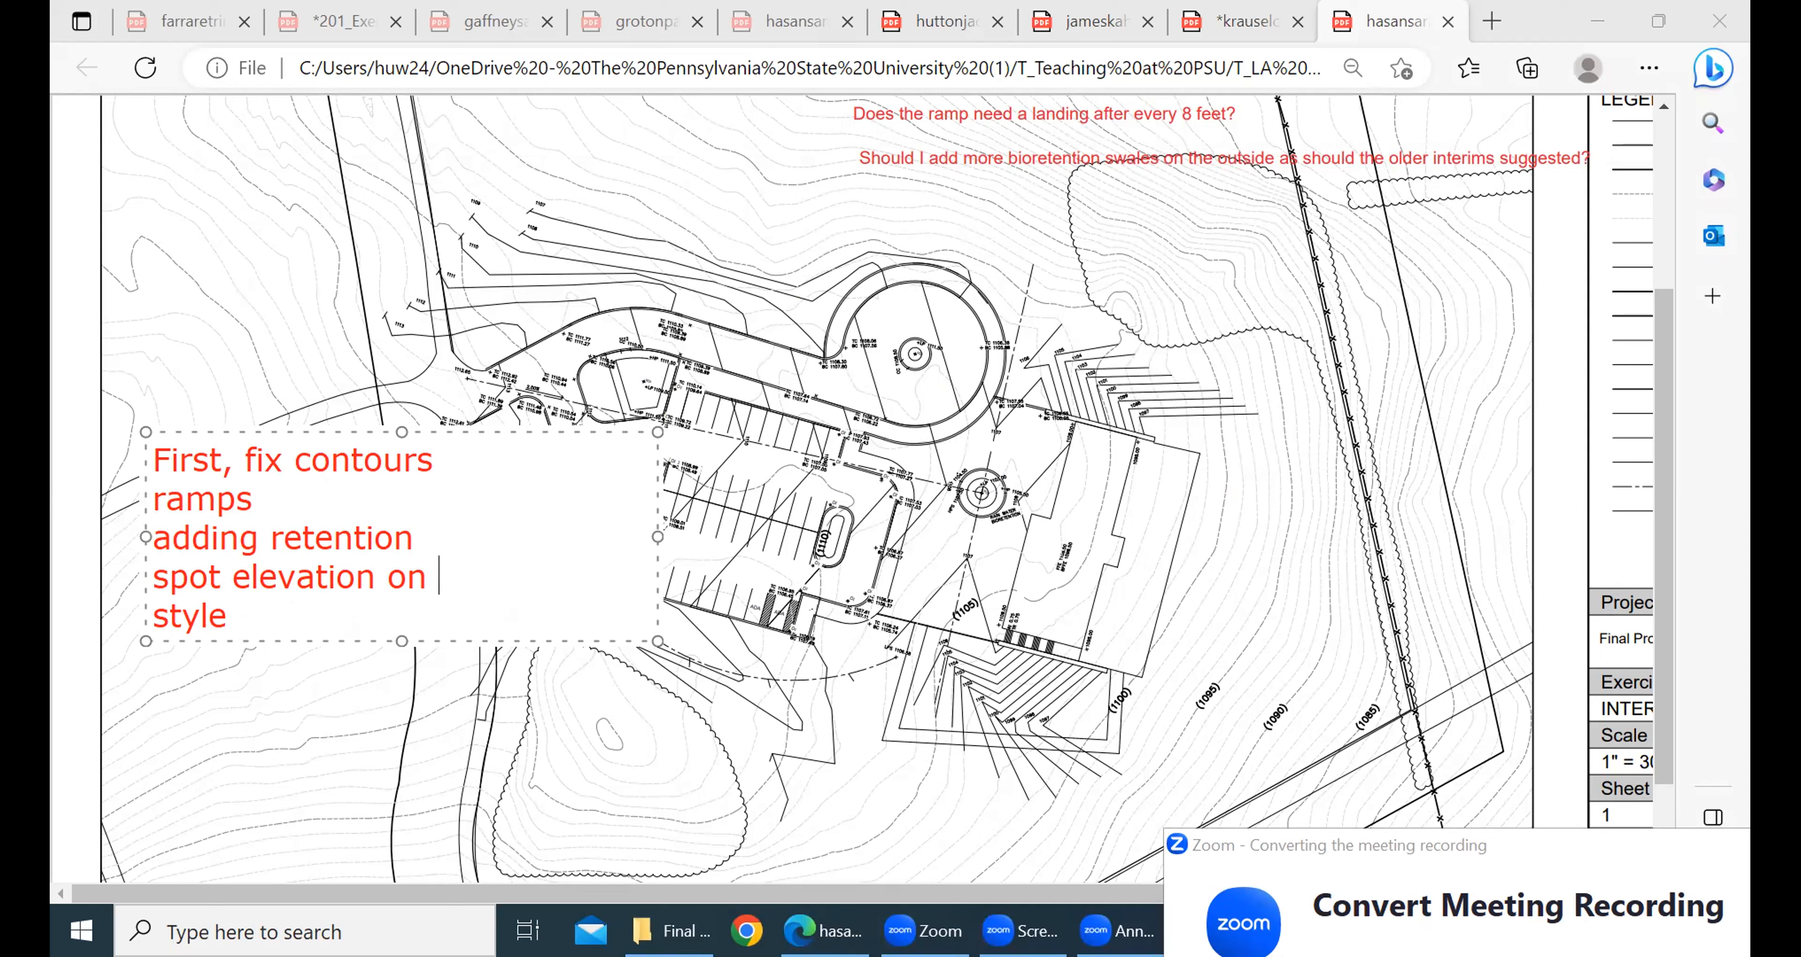
text(plaza/s)
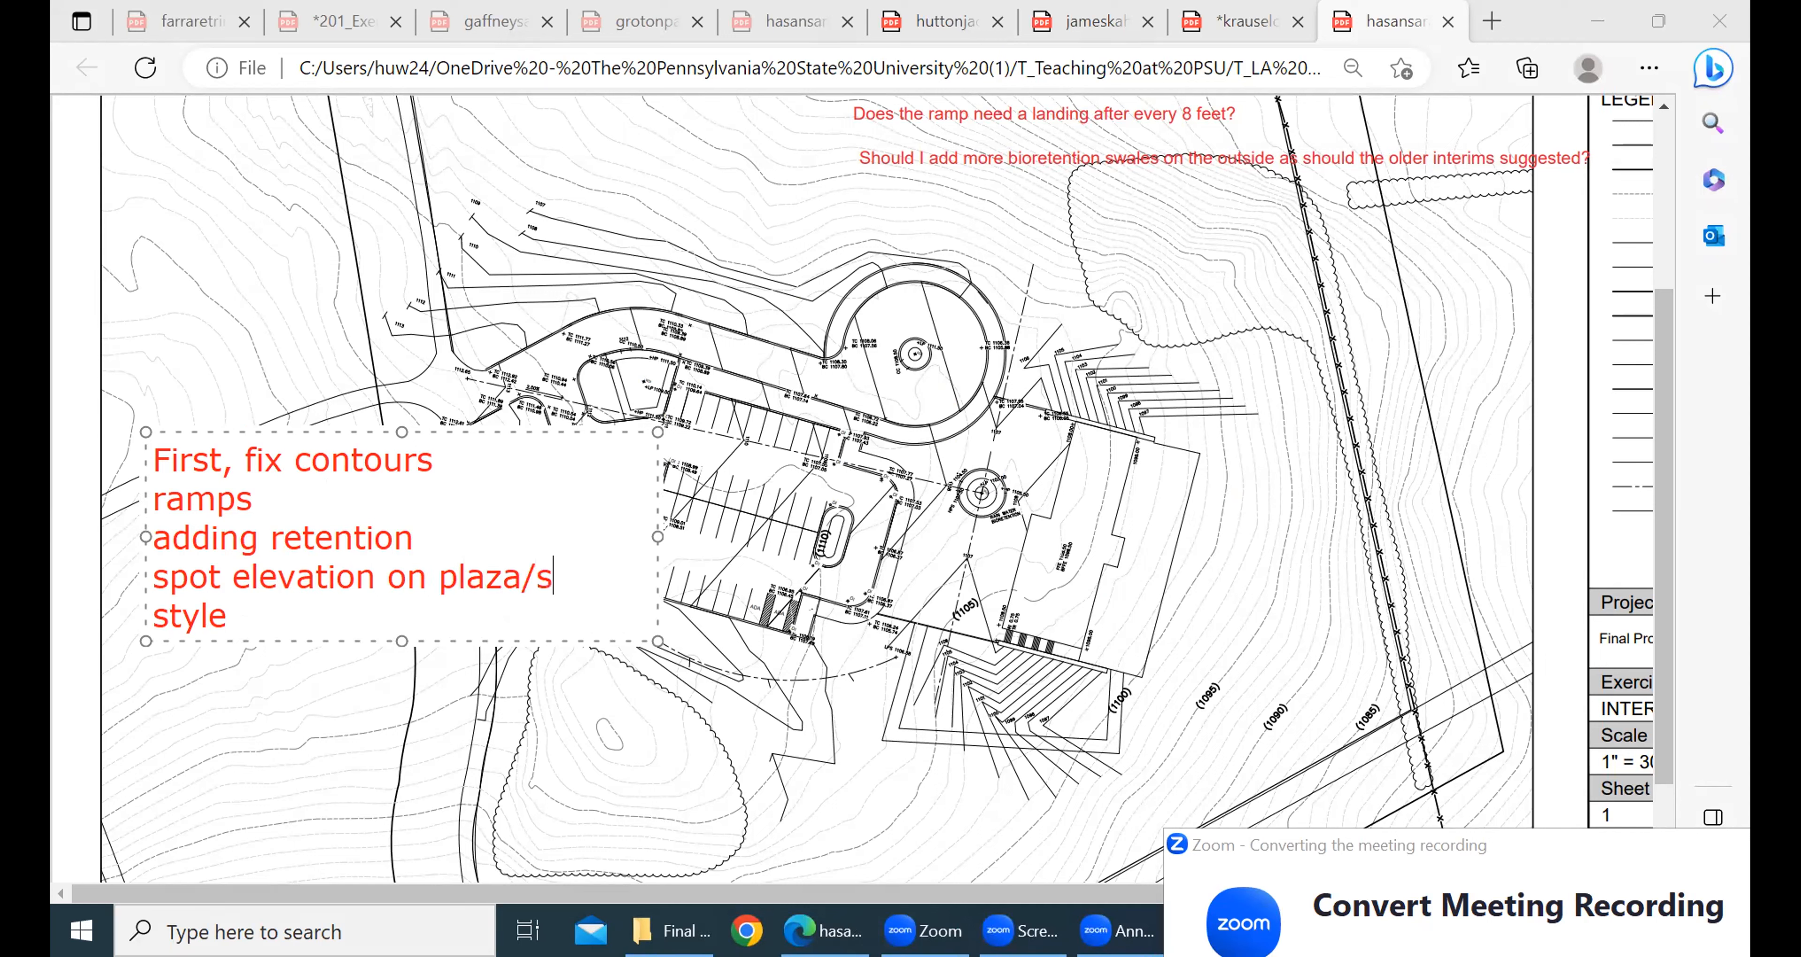
text(teps/)
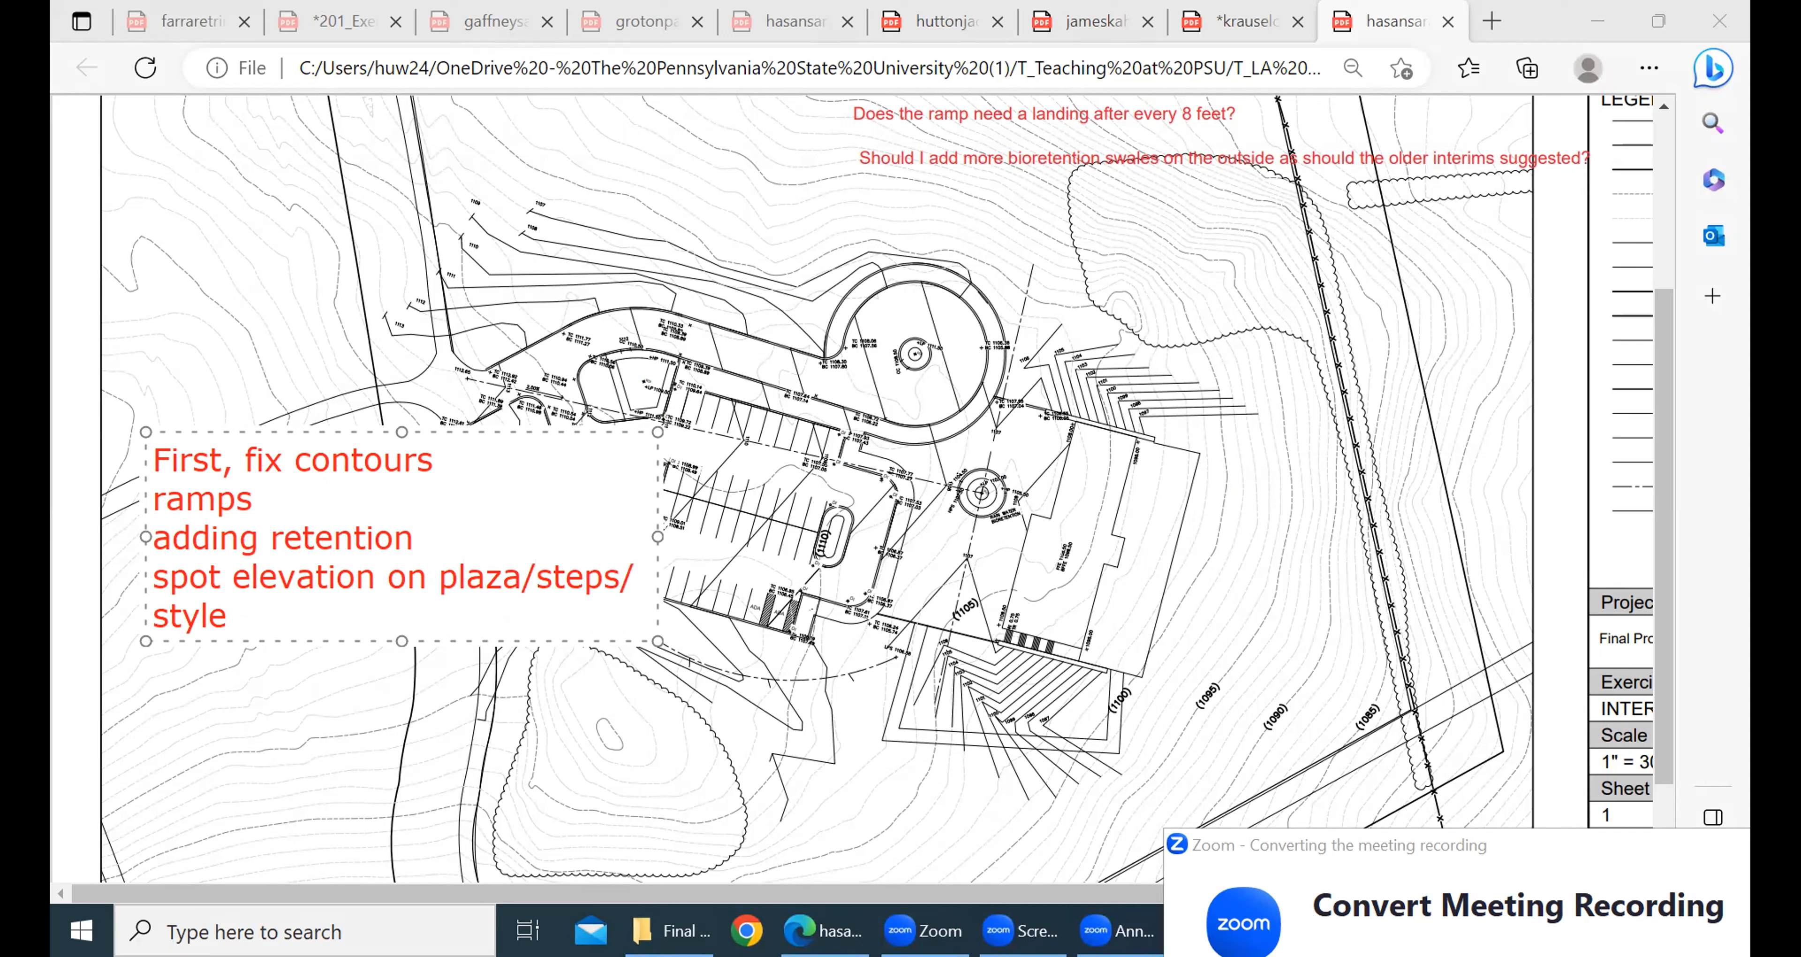
text(sidewalk)
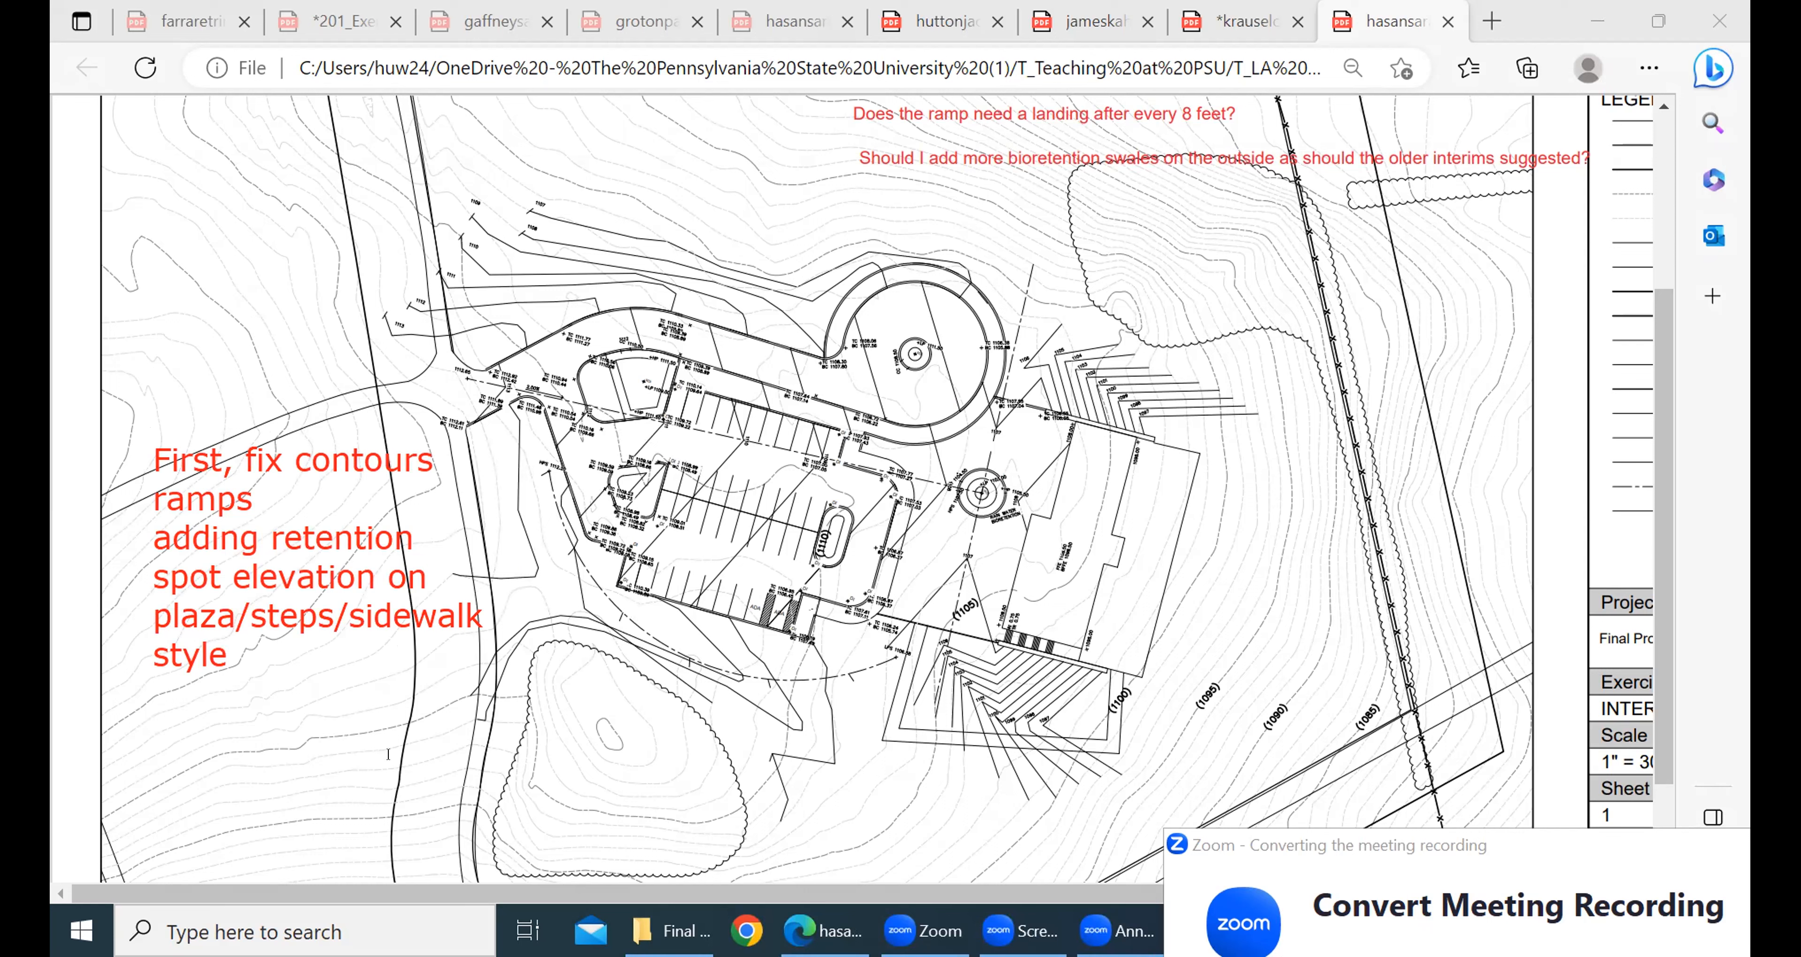
mouse_move(1081, 606)
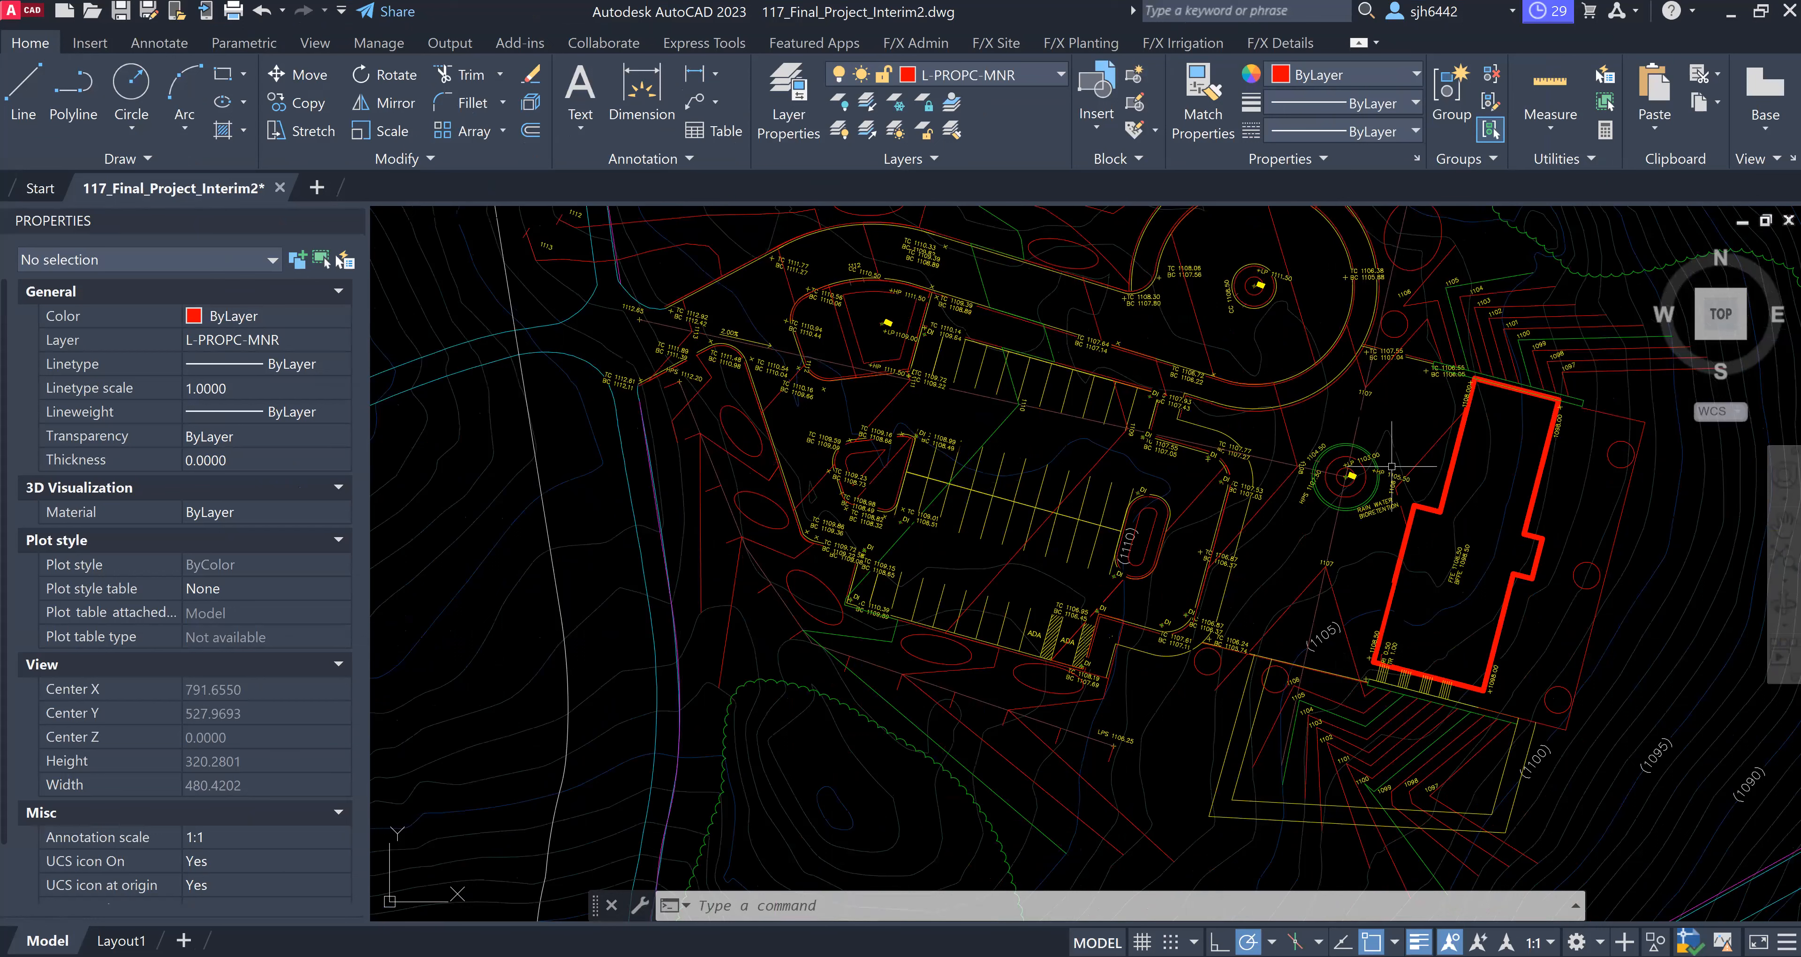
mouse_move(1577, 505)
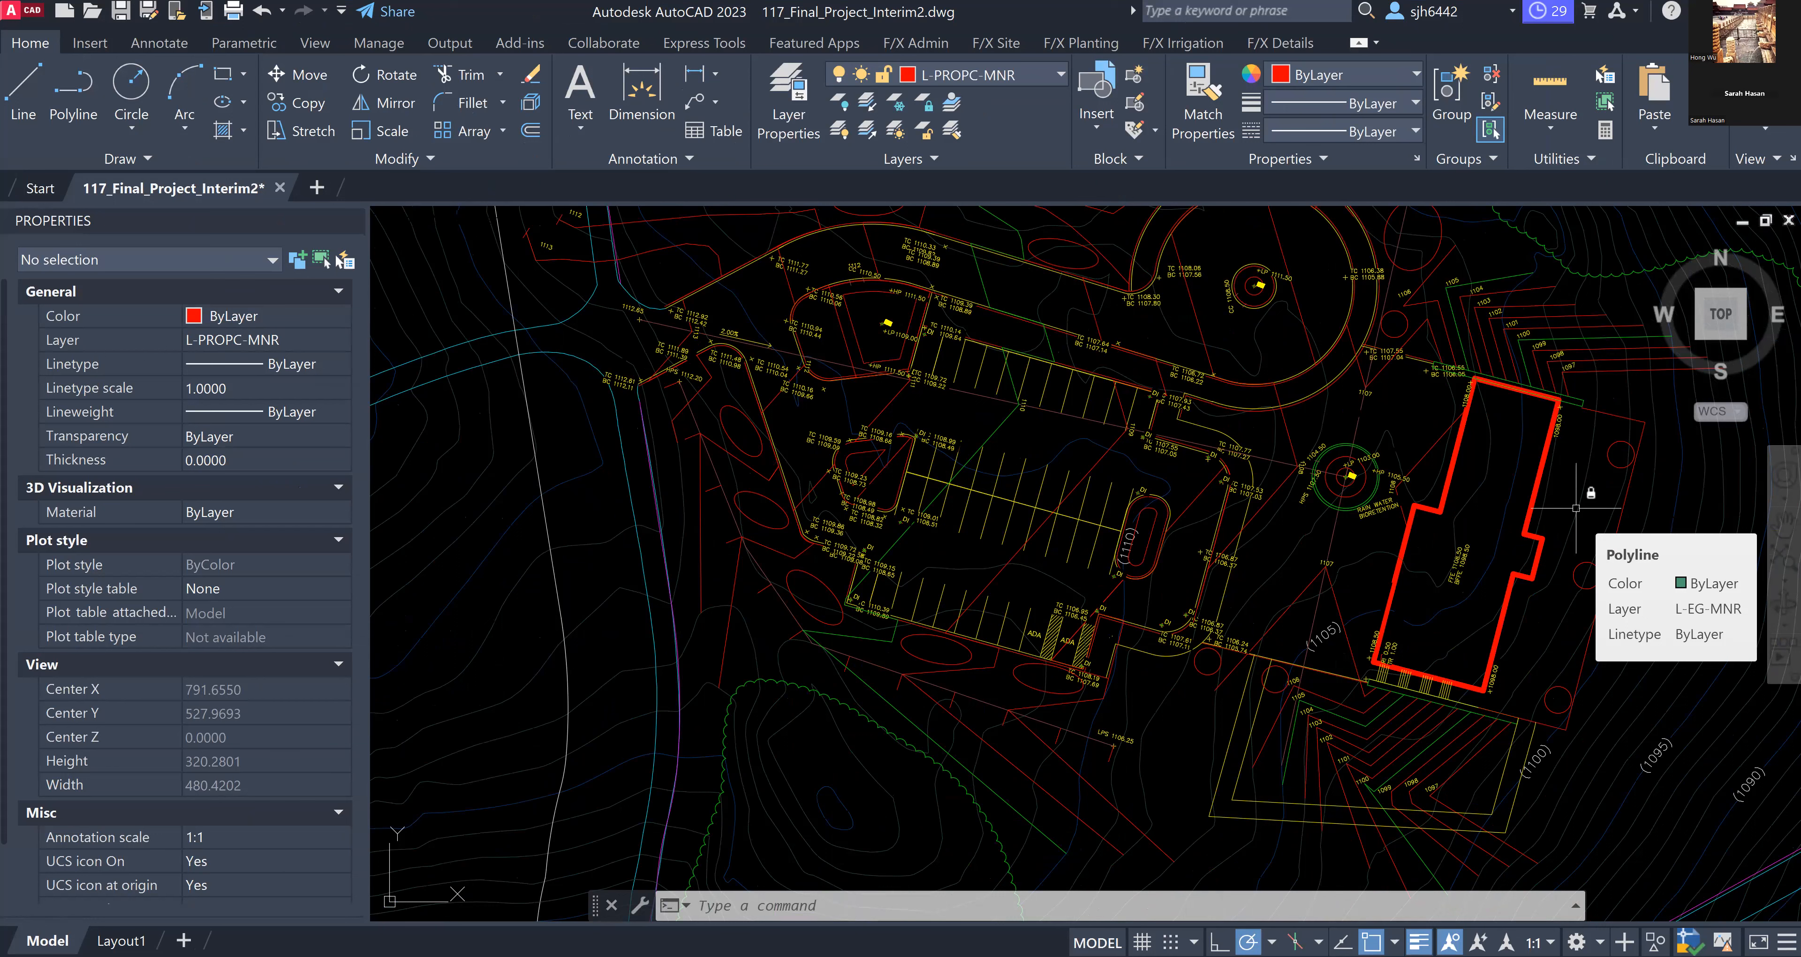
mouse_move(1576, 505)
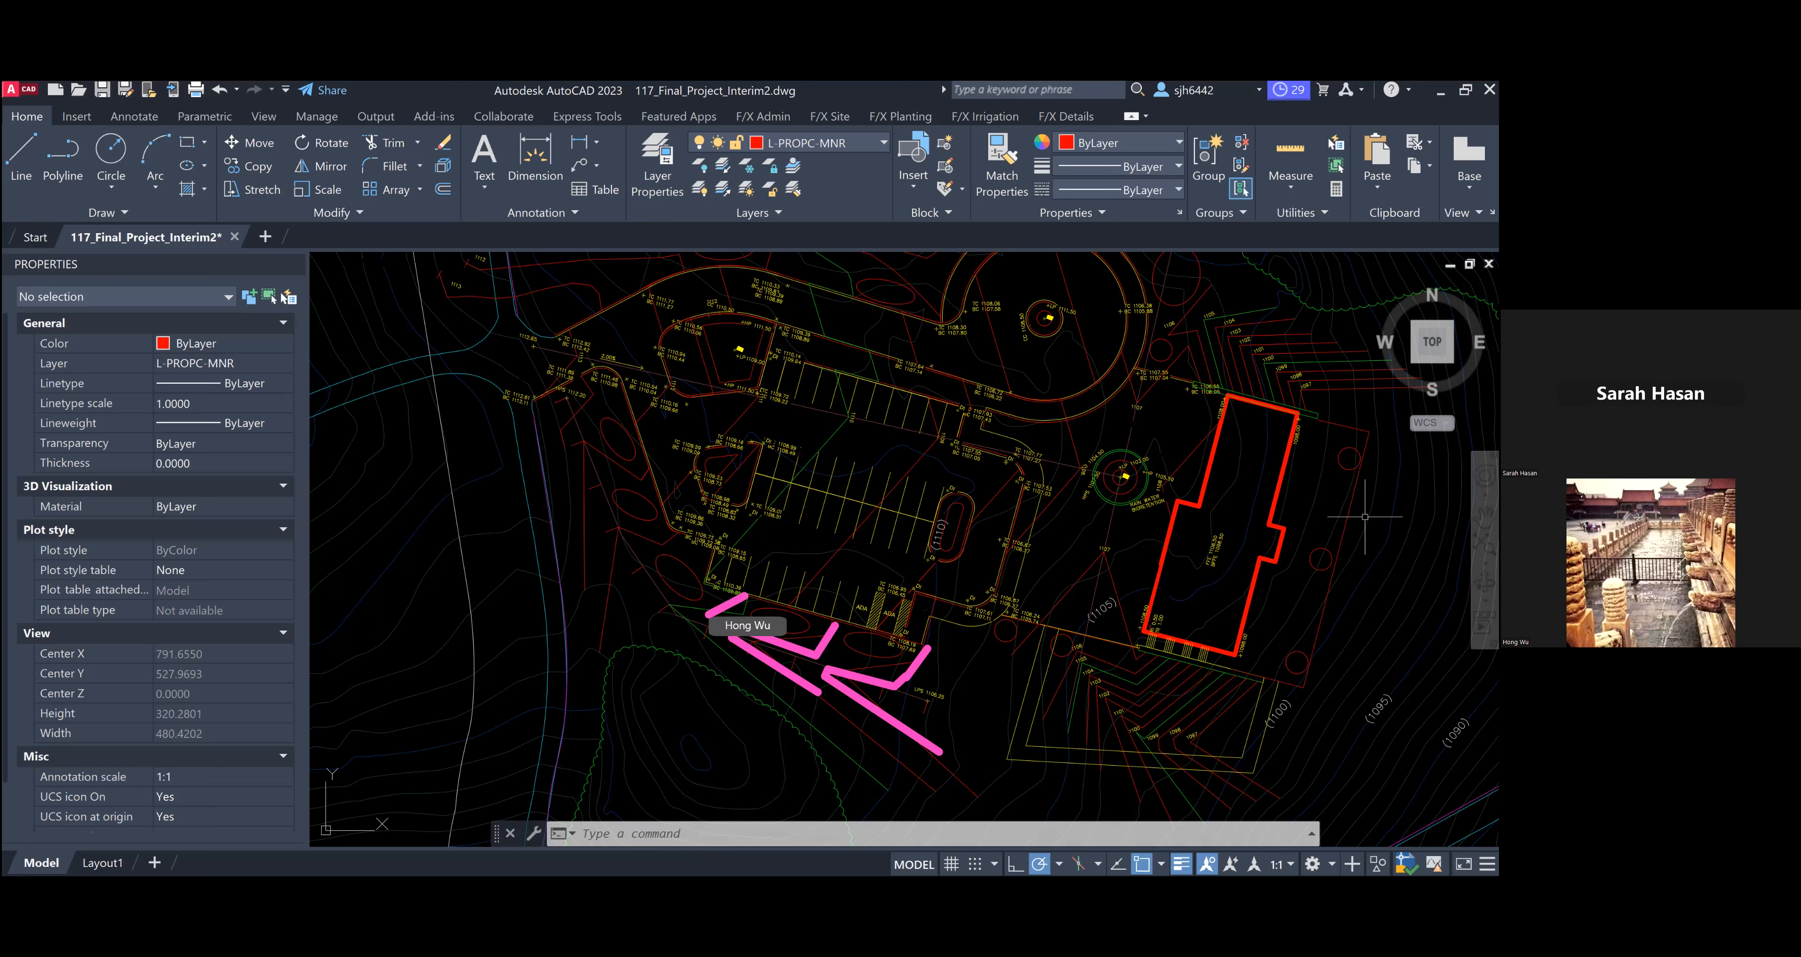
Sketch a pink swale chevron on the slope below the parking lot
drag(747, 625, 689, 577)
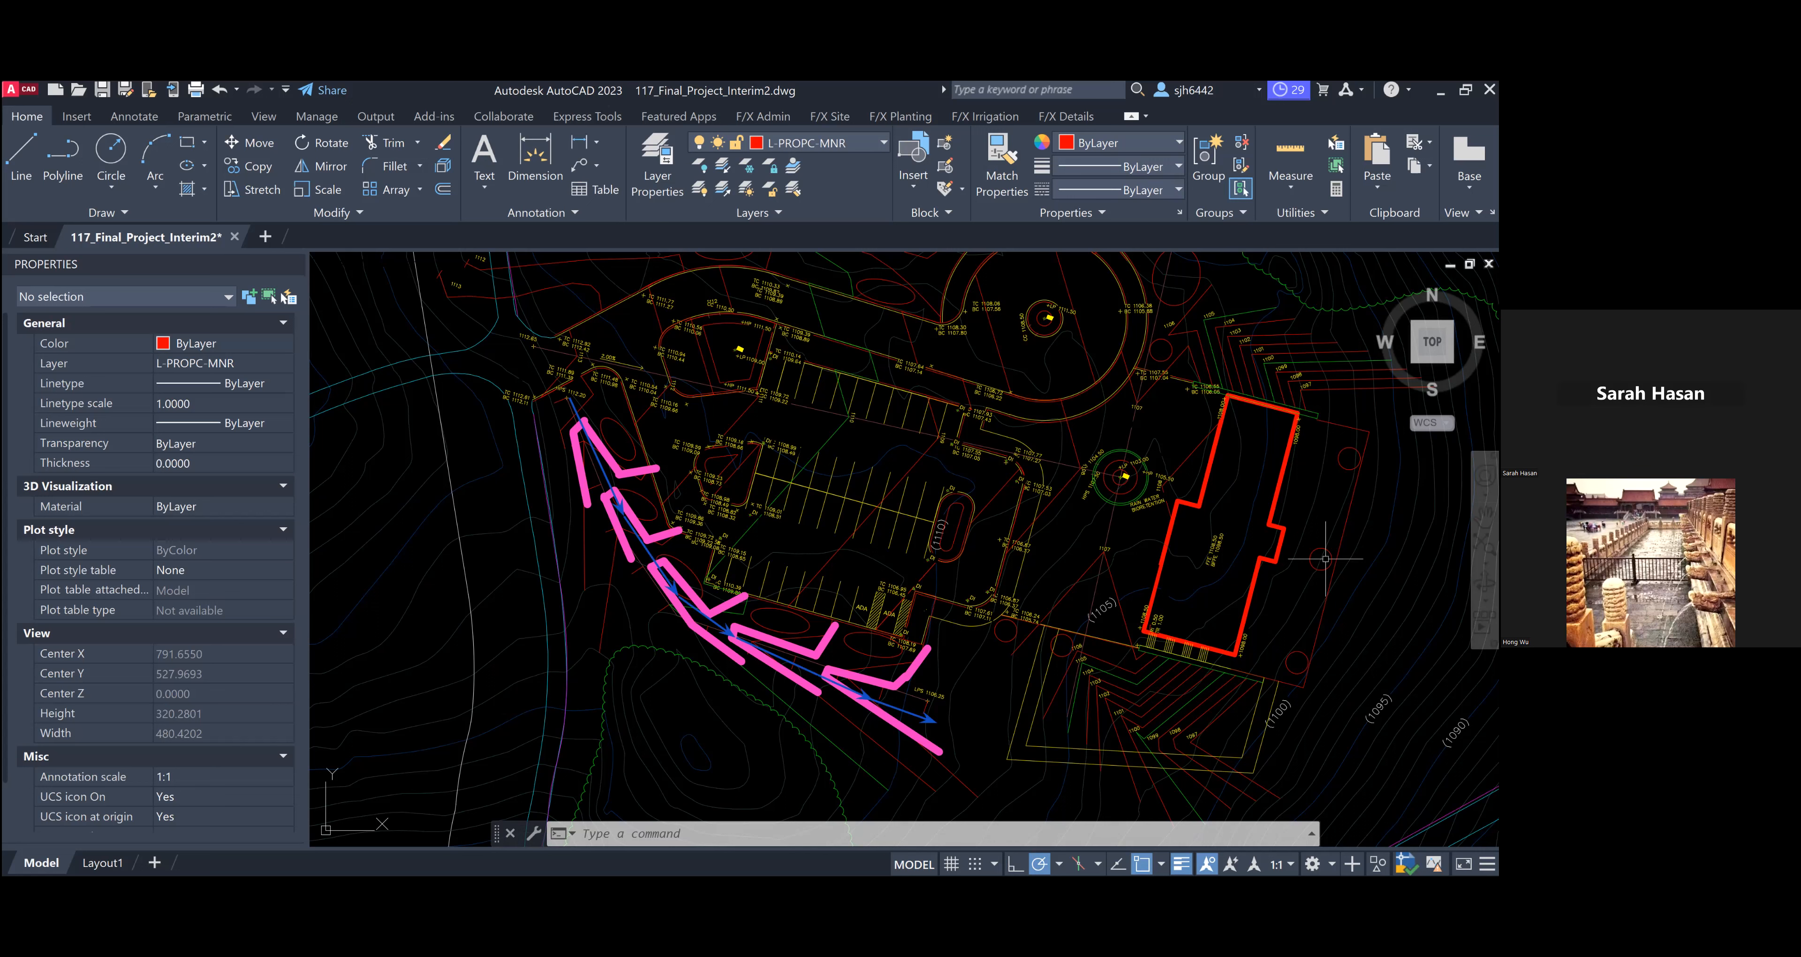
mouse_move(1064, 500)
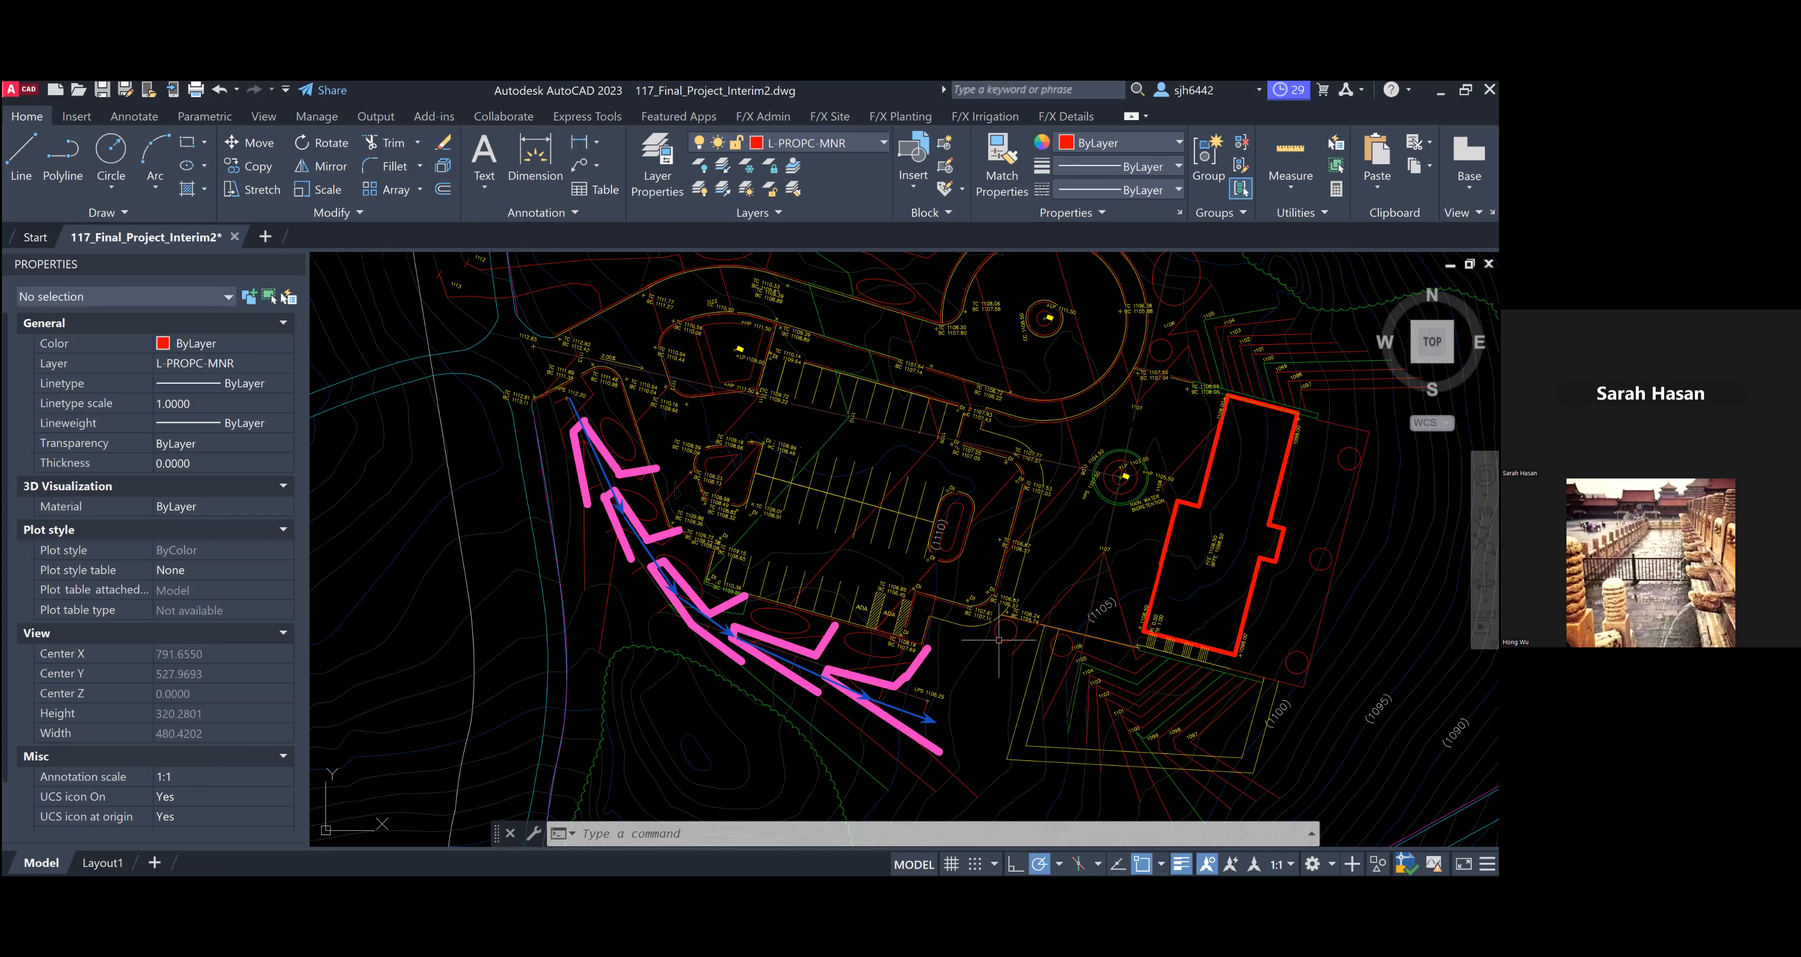
mouse_move(1011, 546)
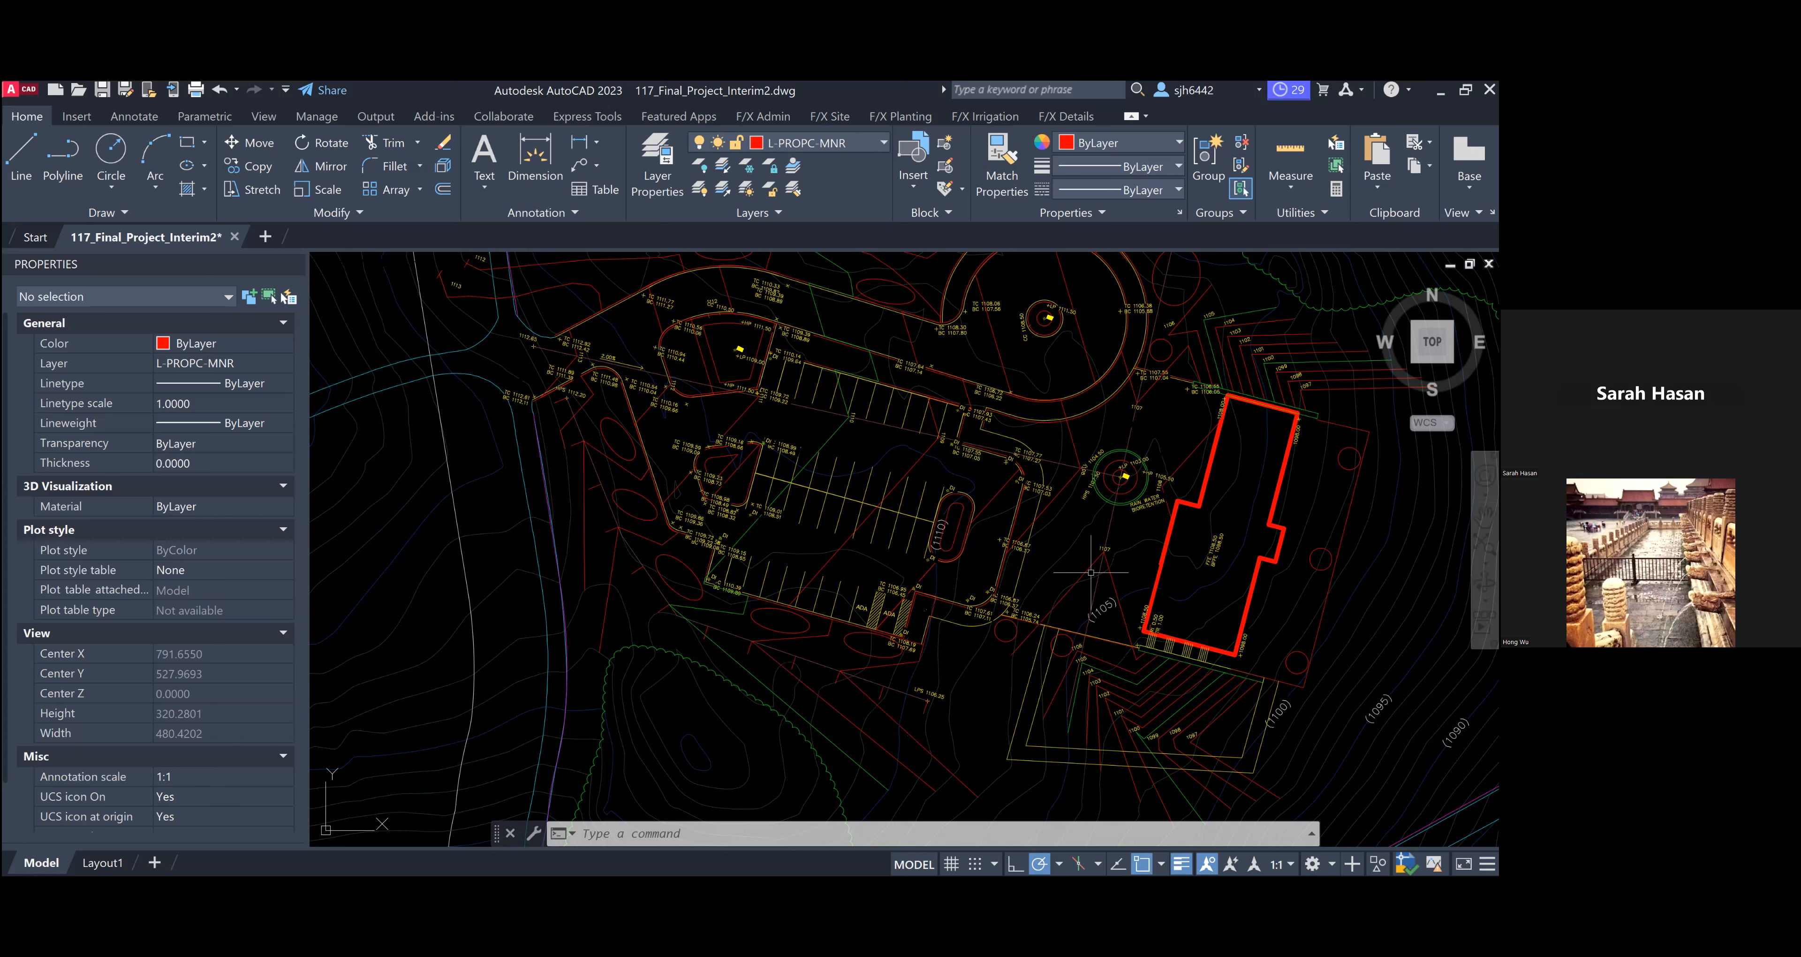
mouse_move(1091, 583)
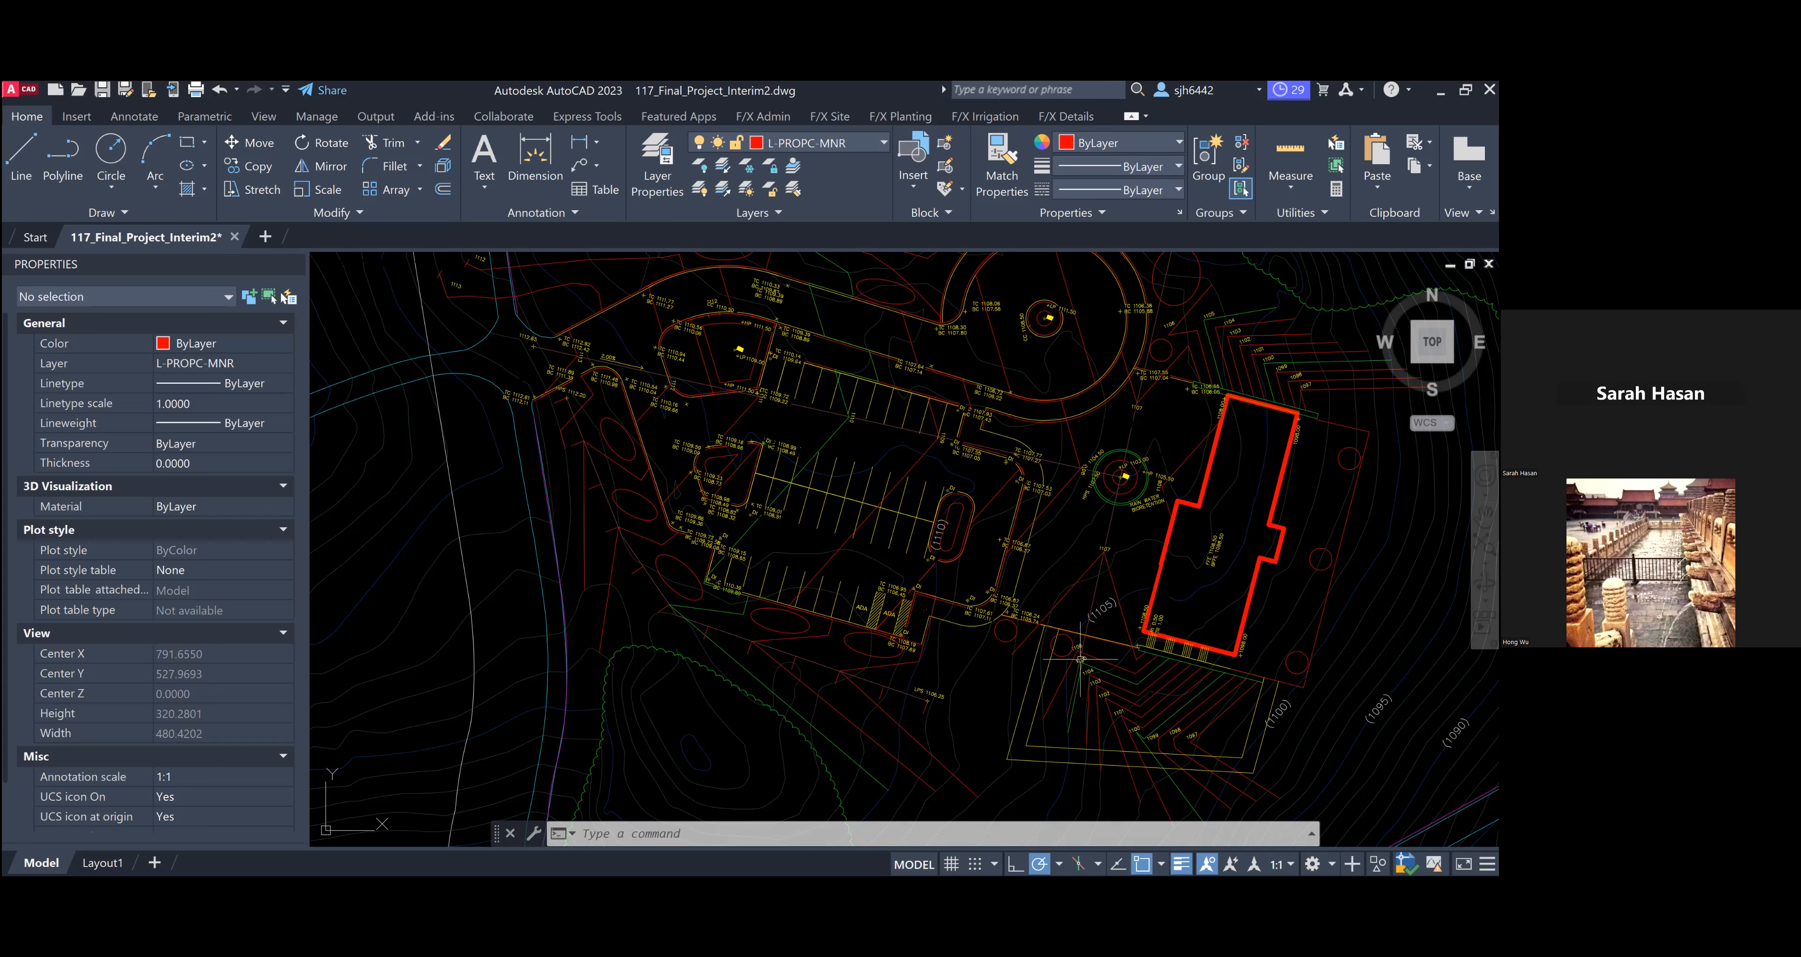
mouse_move(1212, 756)
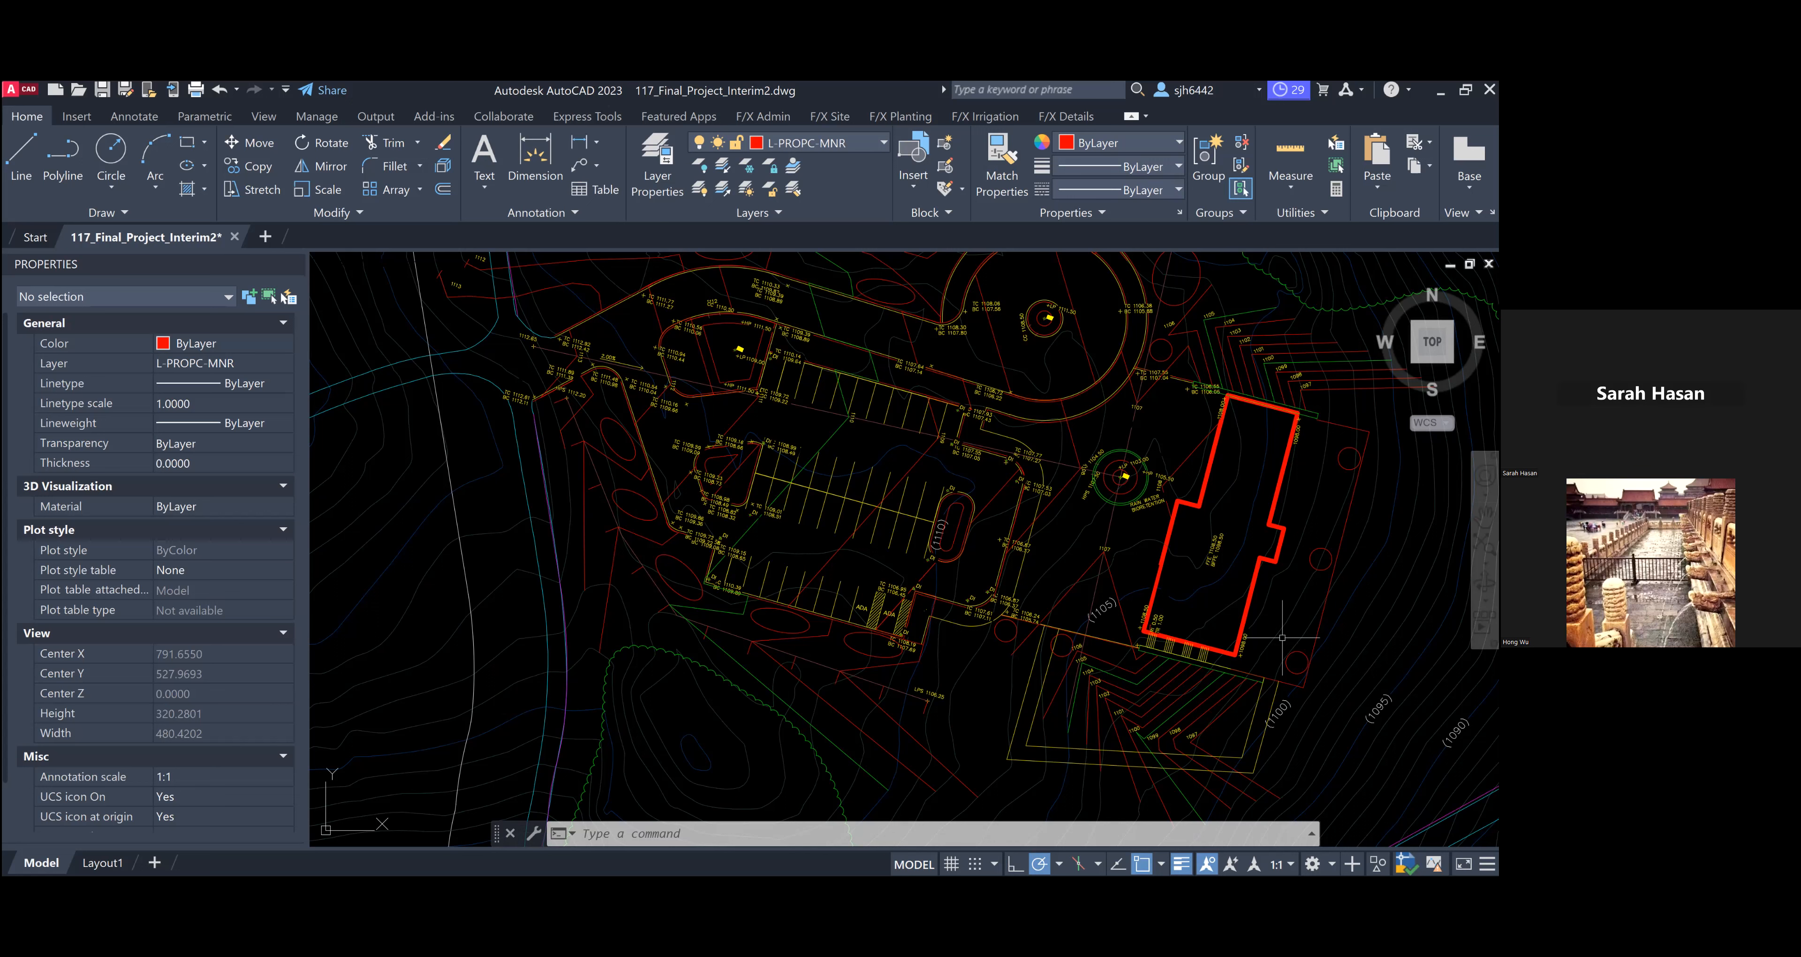
mouse_move(1369, 672)
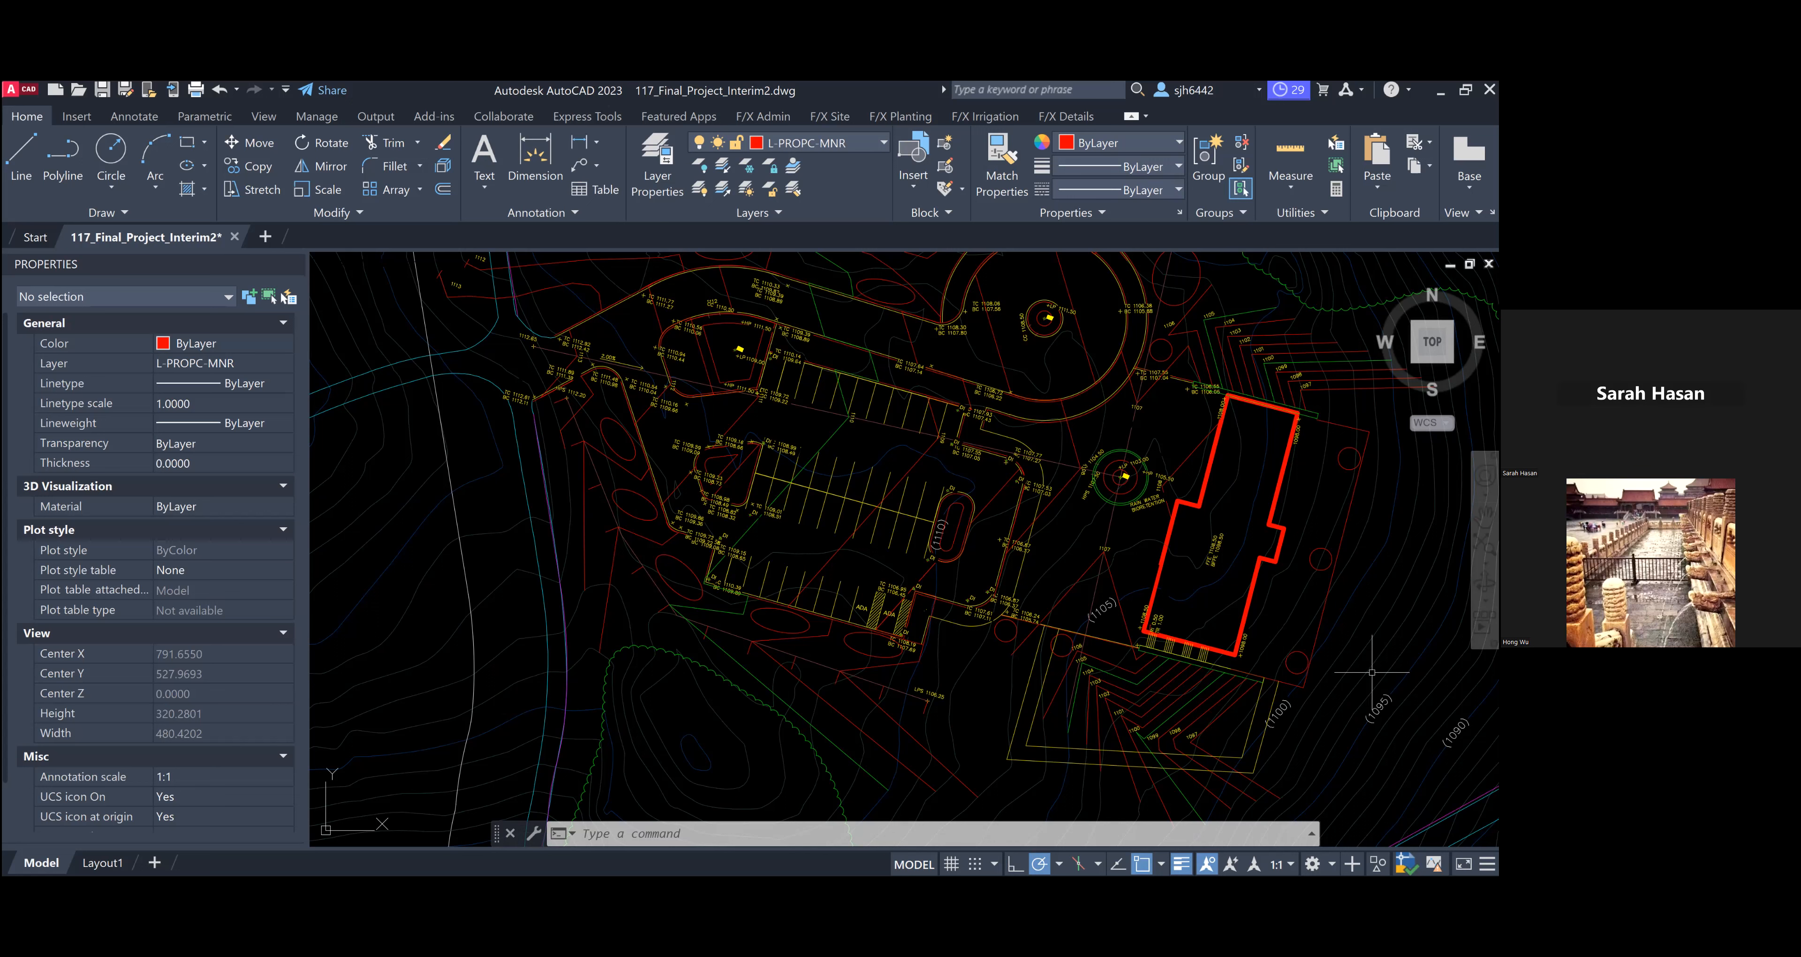
mouse_move(1148, 661)
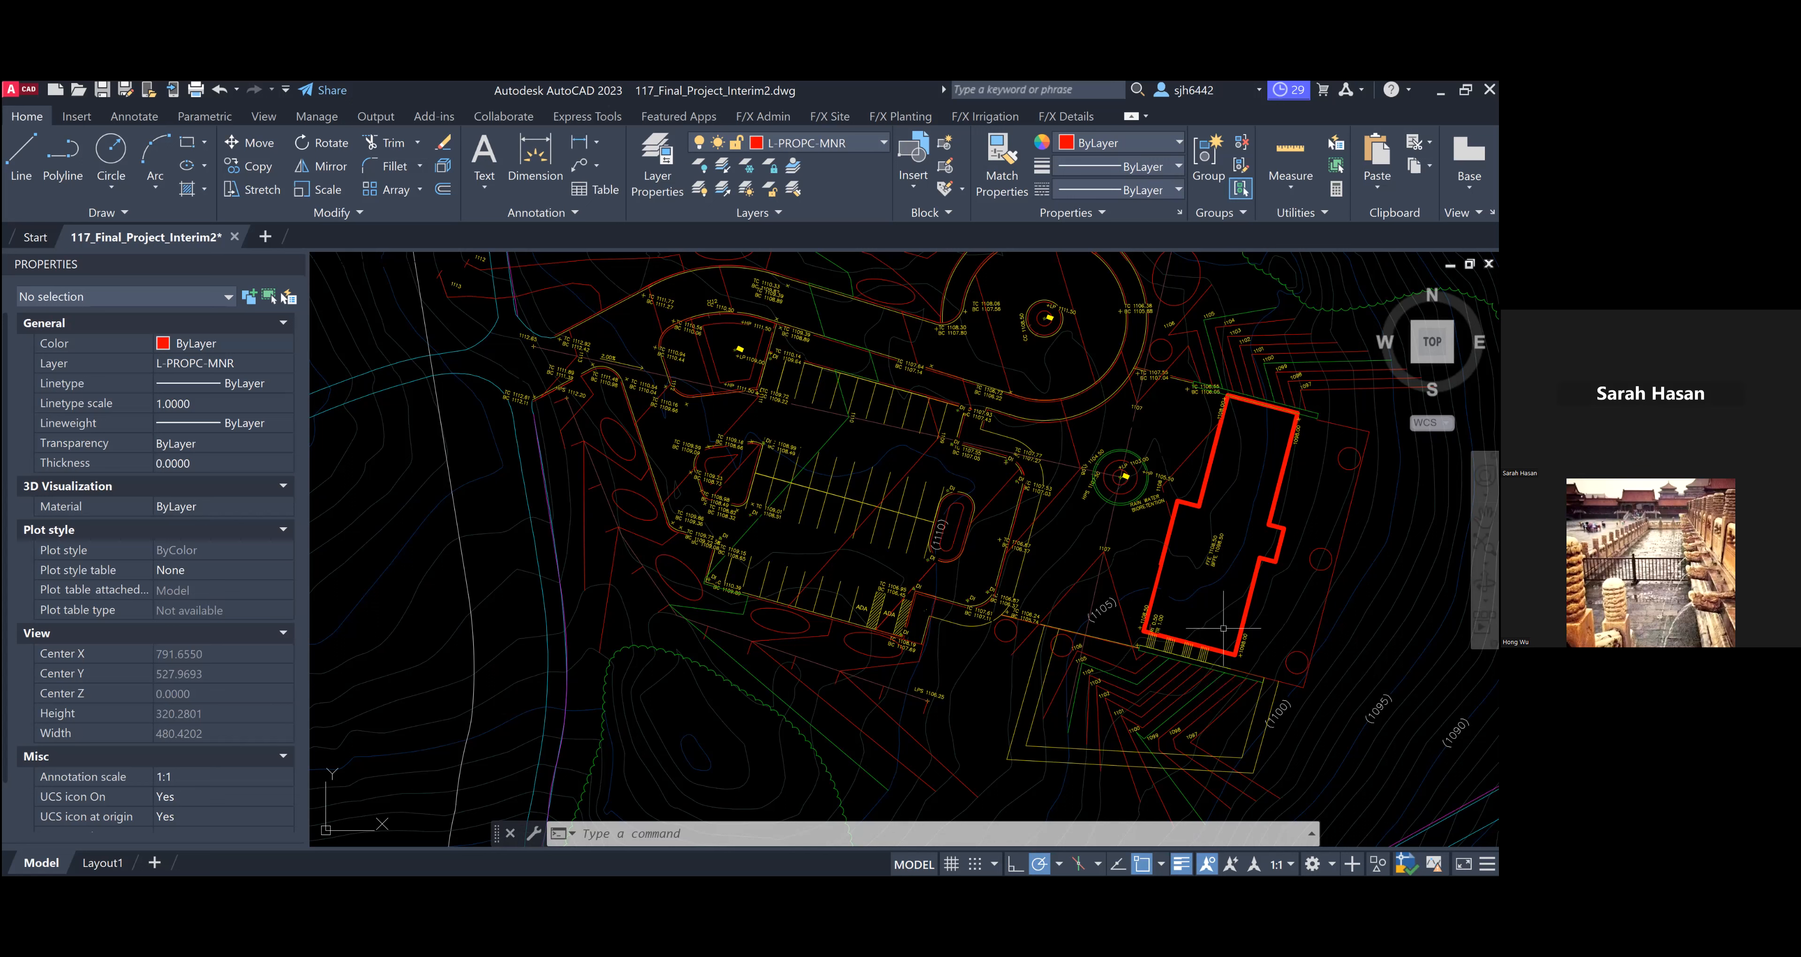
mouse_move(1085, 709)
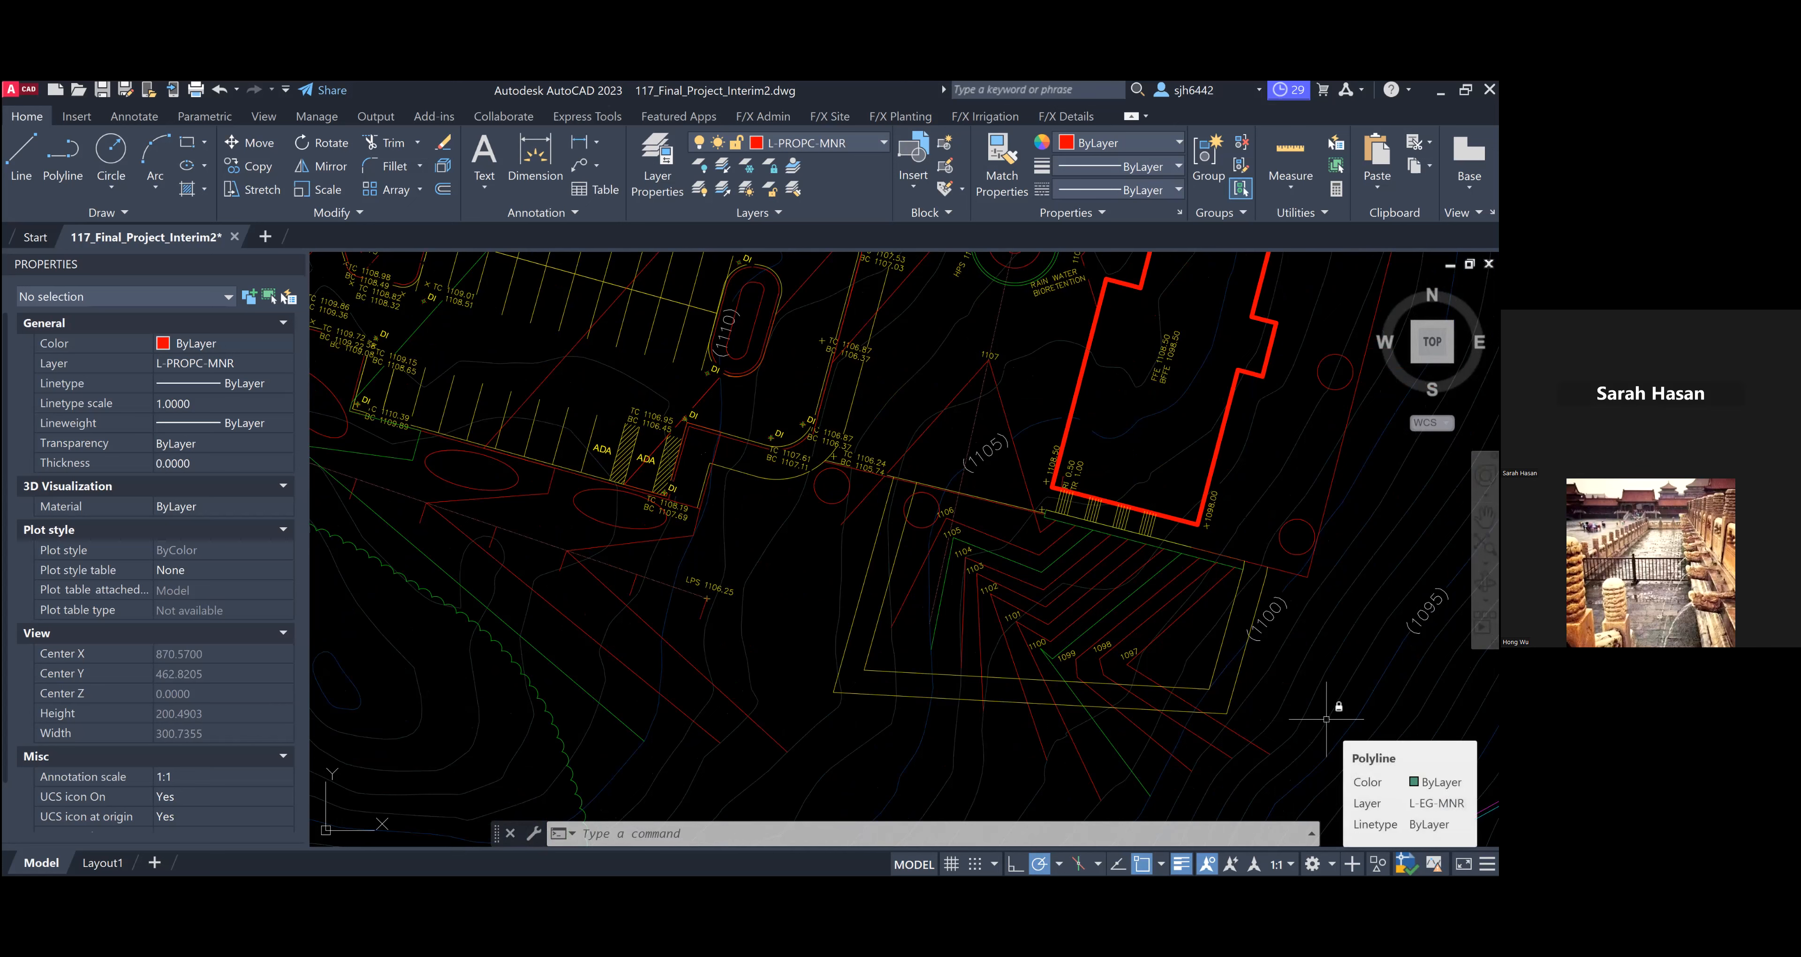
mouse_move(1340, 714)
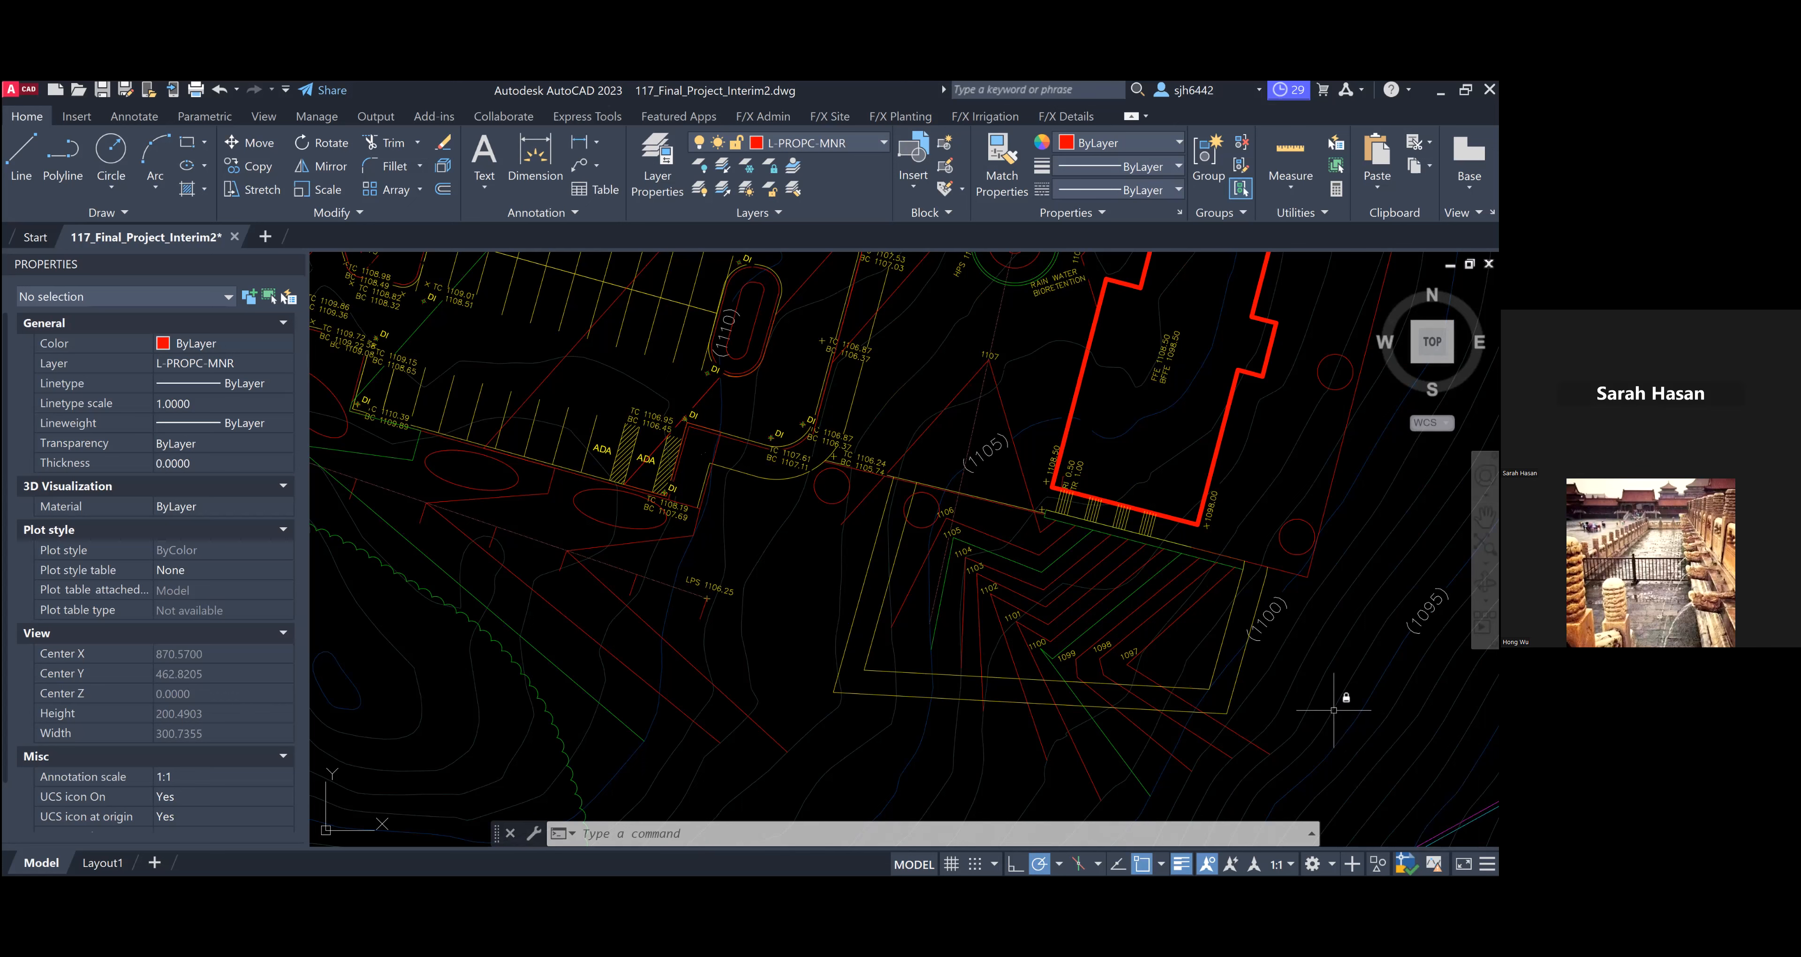
mouse_move(1077, 572)
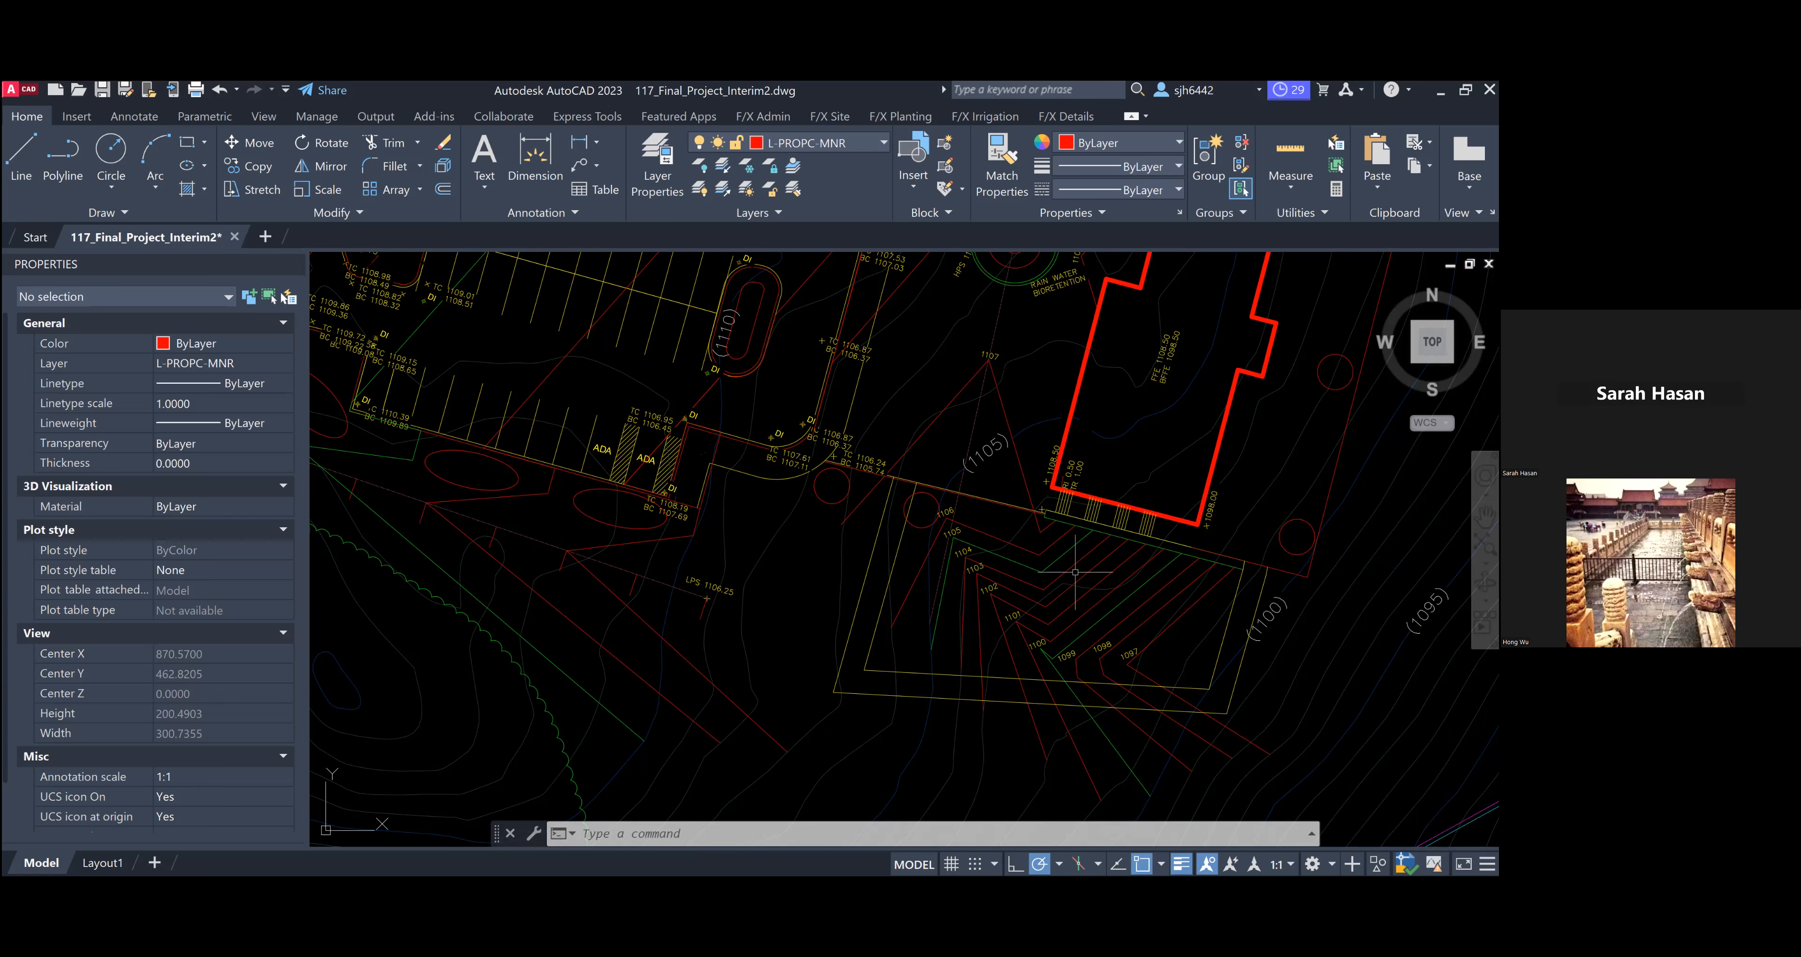
mouse_move(1282, 640)
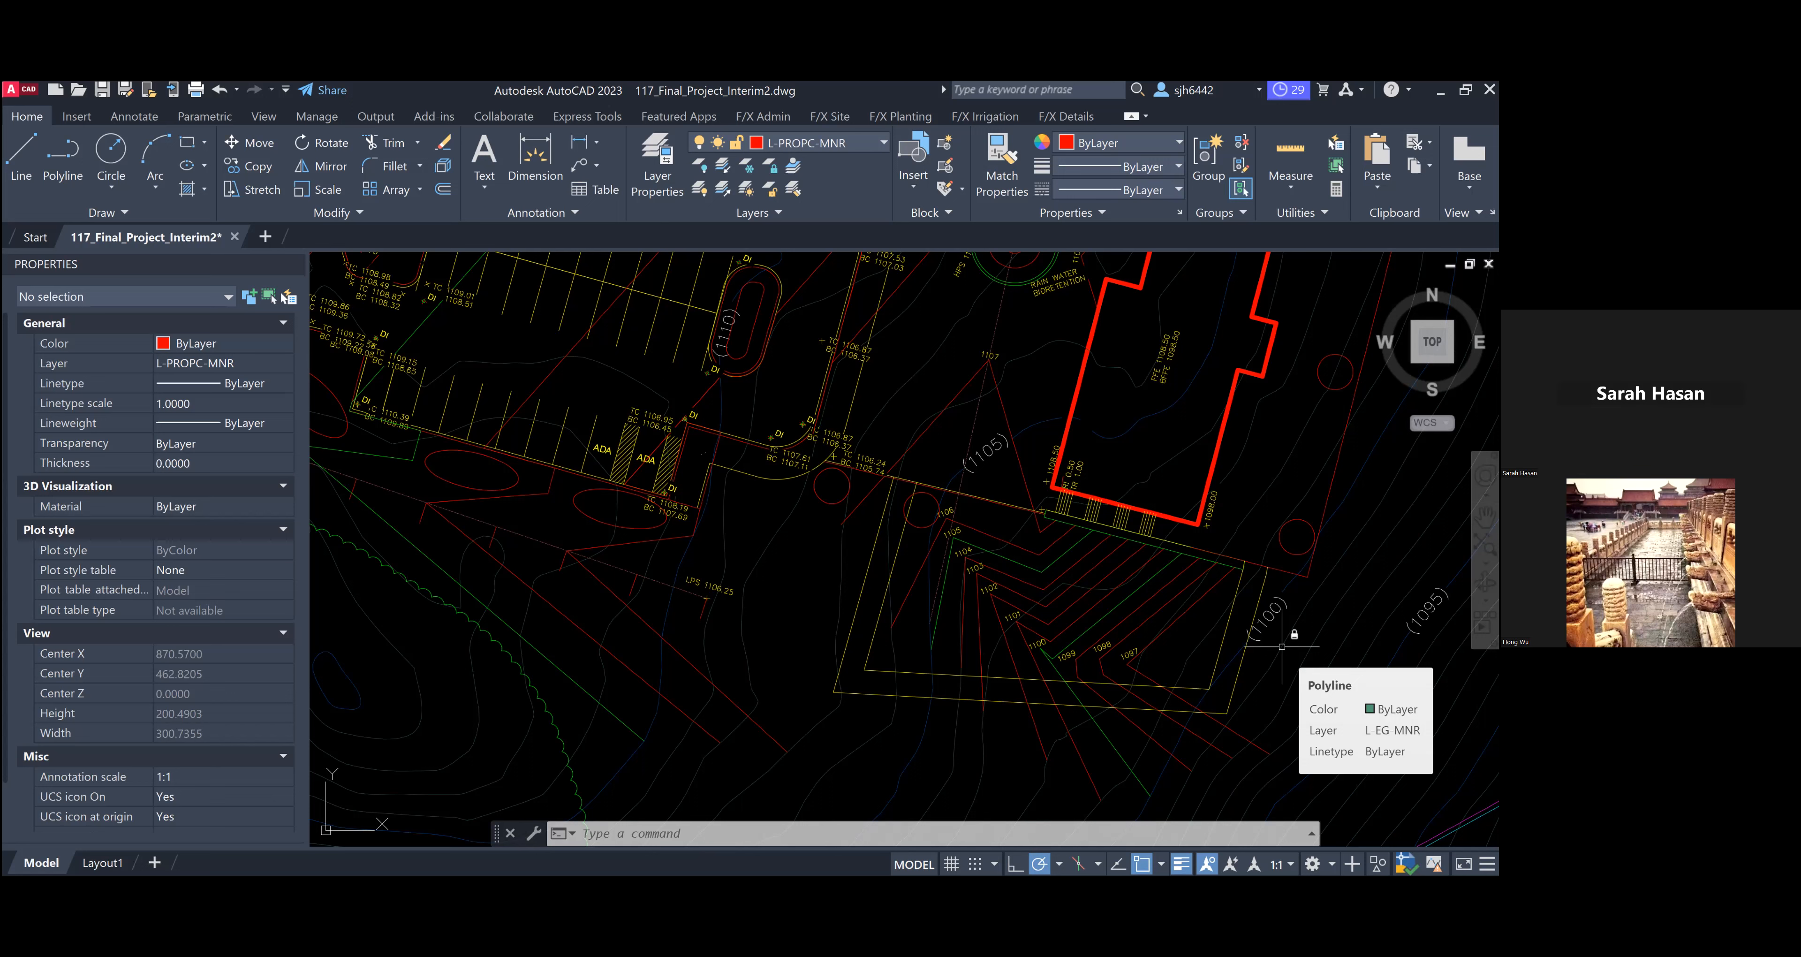
mouse_move(1063, 367)
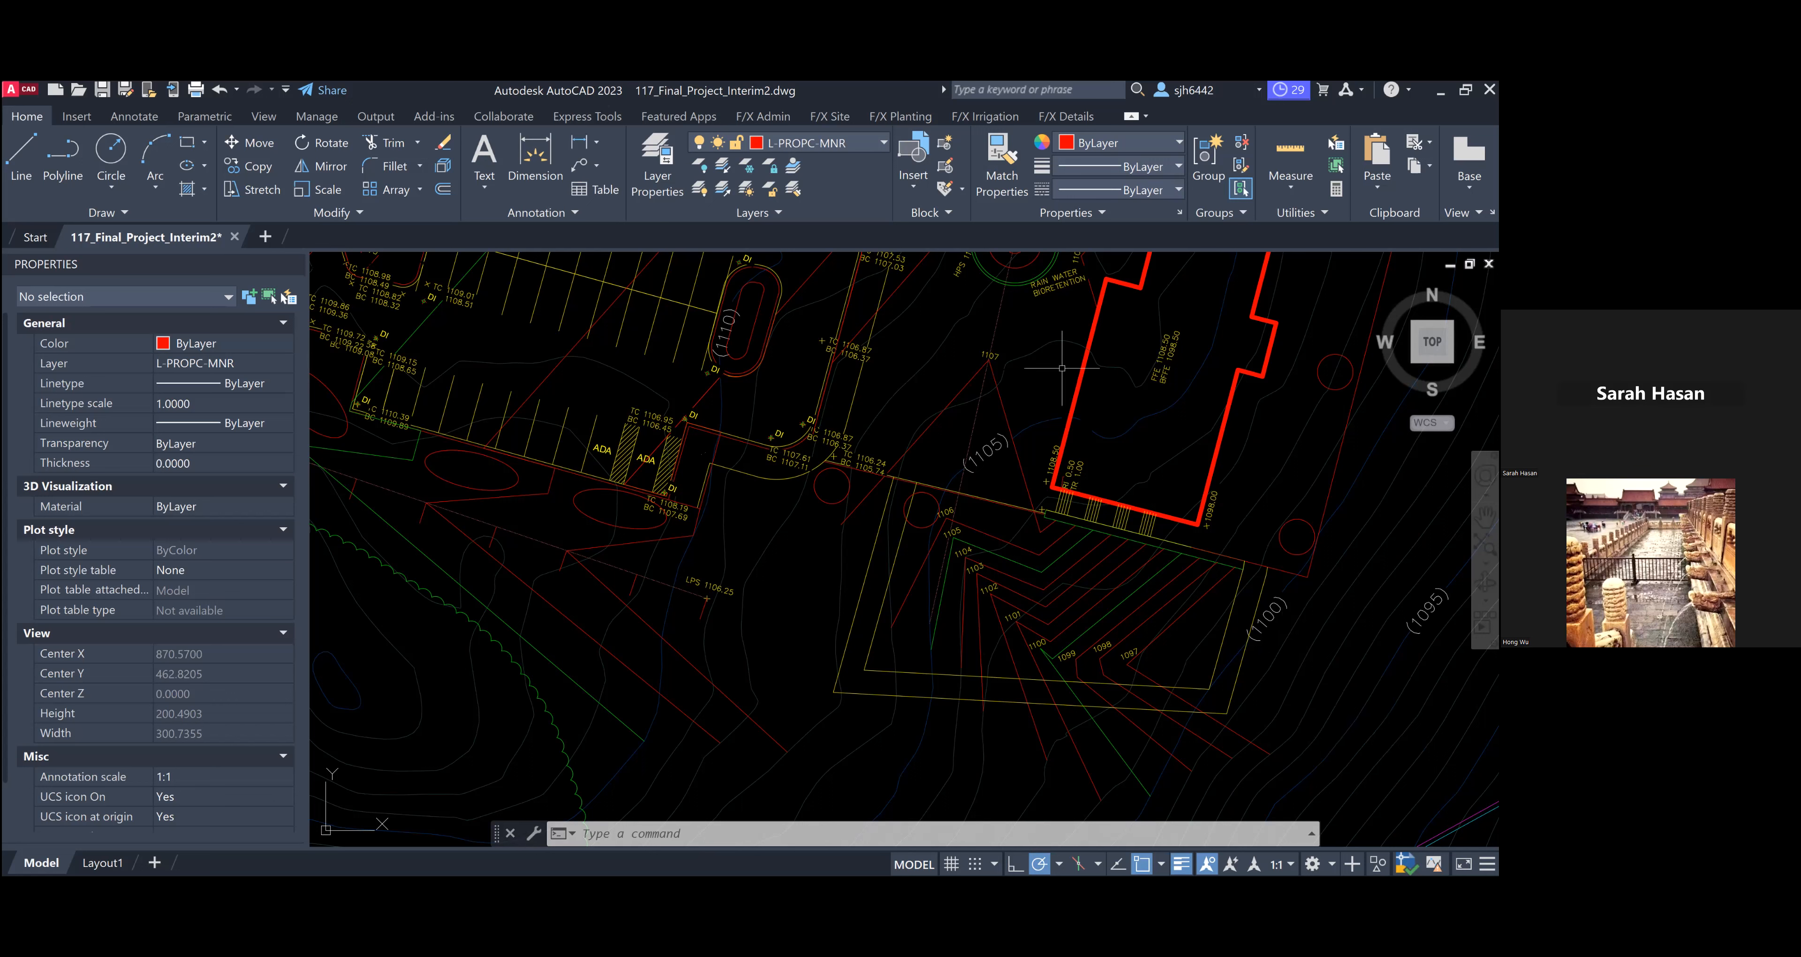
mouse_move(1080, 199)
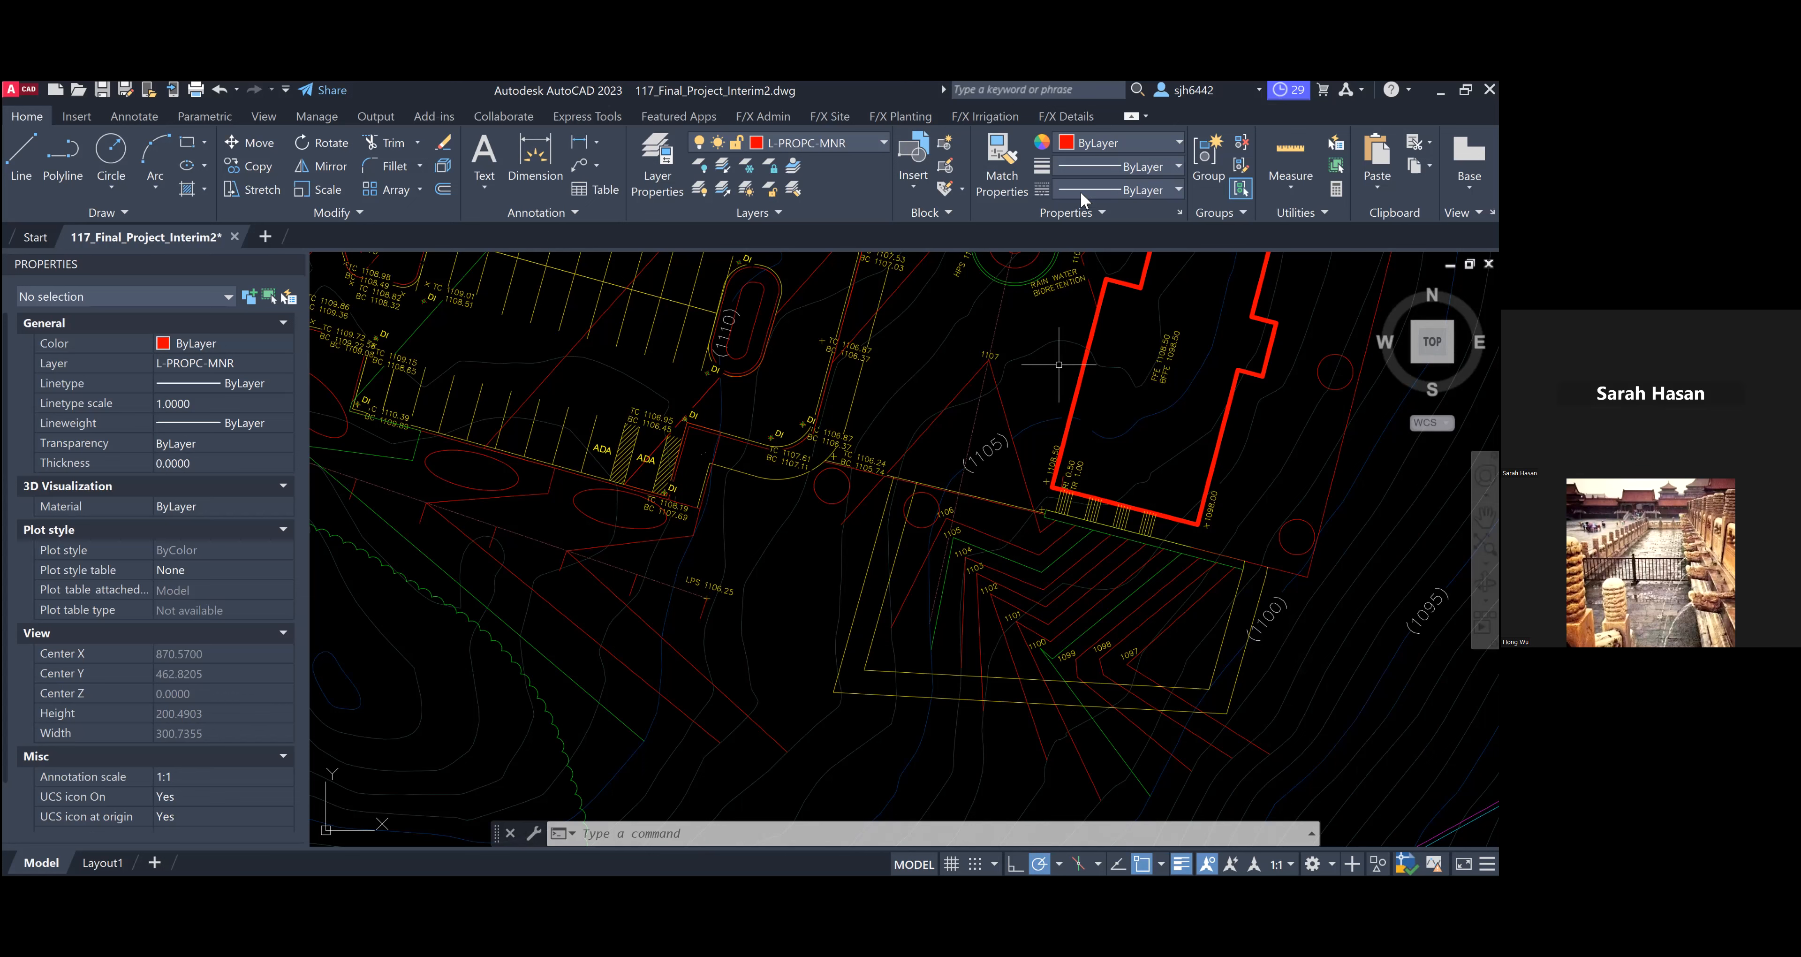